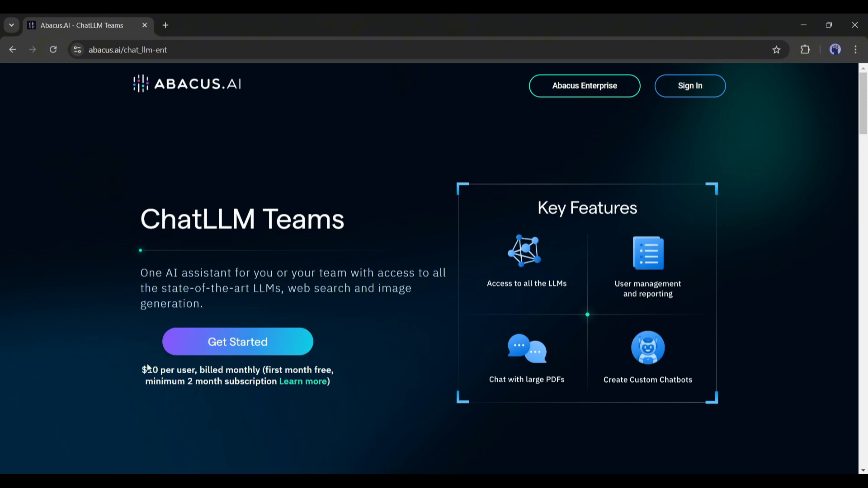
# Sign in to Abacus.AI and go from the Projects page back to ChatLLM Teams
pyautogui.moveTo(141, 370); pyautogui.dragTo(333, 370)
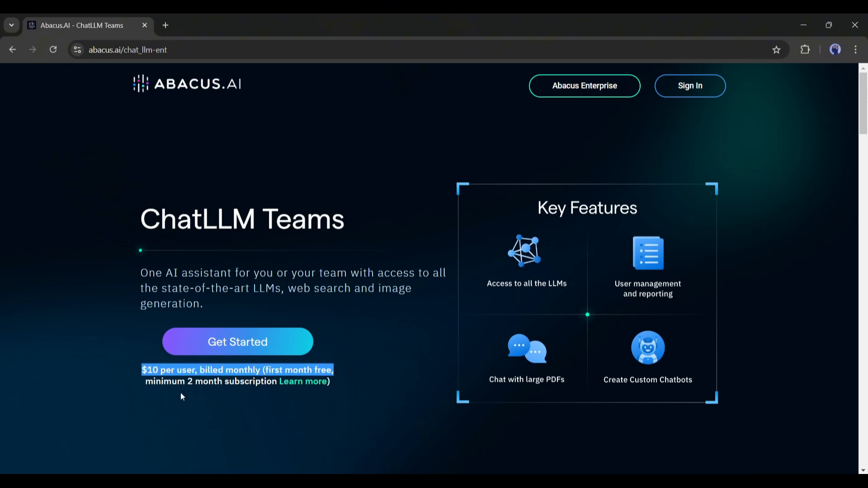
pyautogui.click(560, 144)
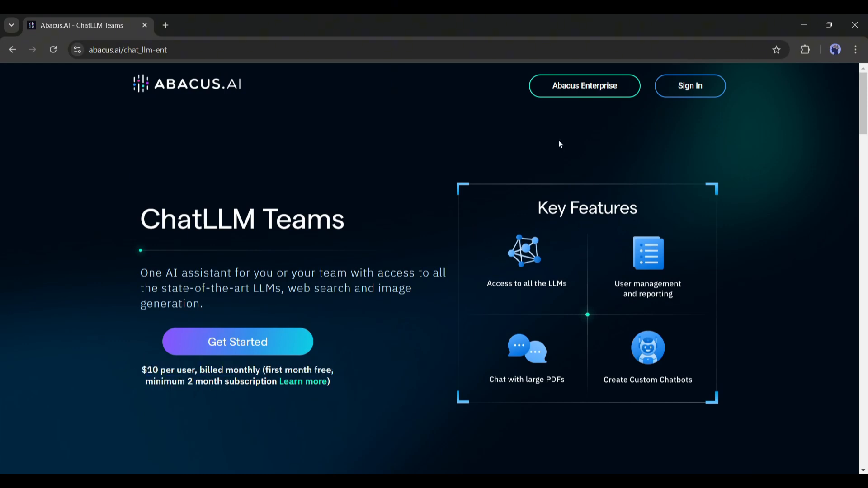
pyautogui.moveTo(671, 88)
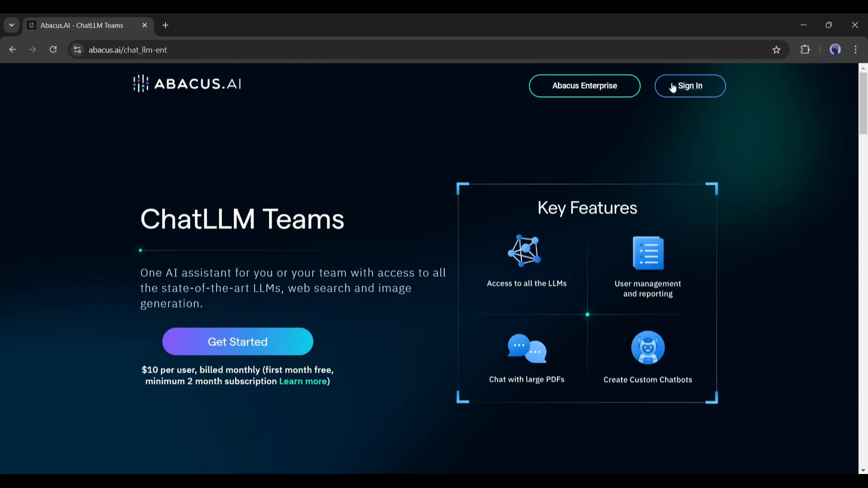
pyautogui.click(689, 86)
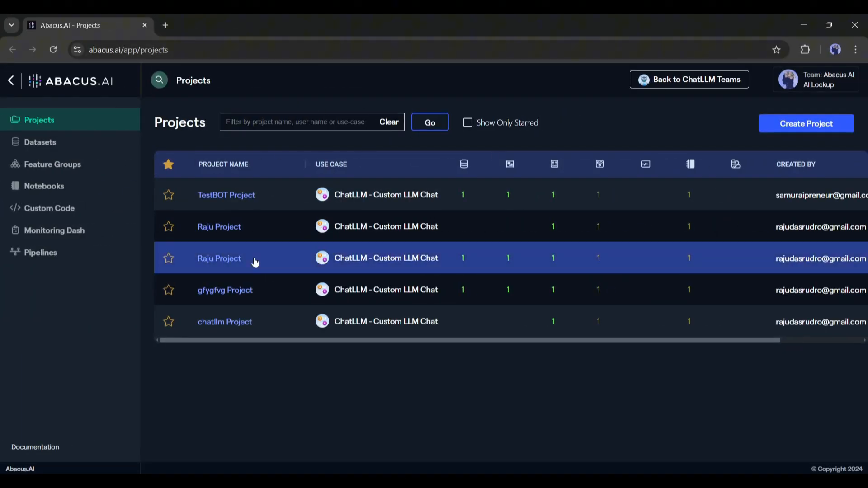
pyautogui.click(689, 79)
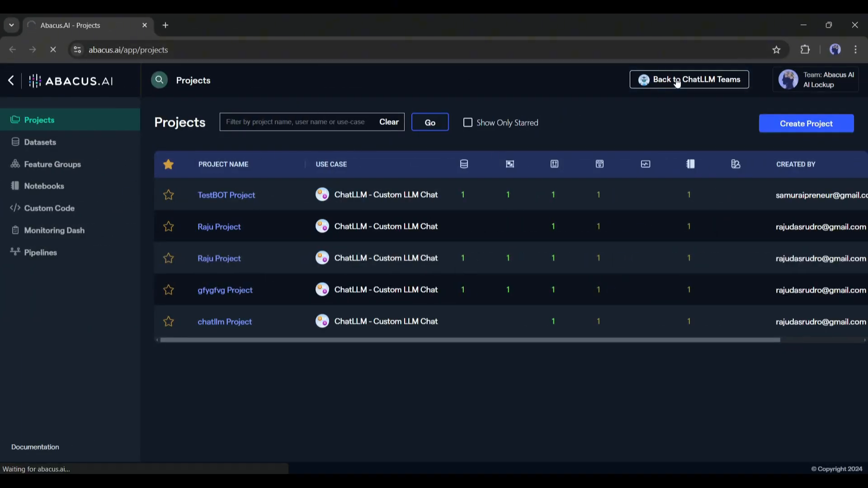
# Browse the bot list, including the custom TestBOT, and keep GPT-4o selected
pyautogui.click(689, 79)
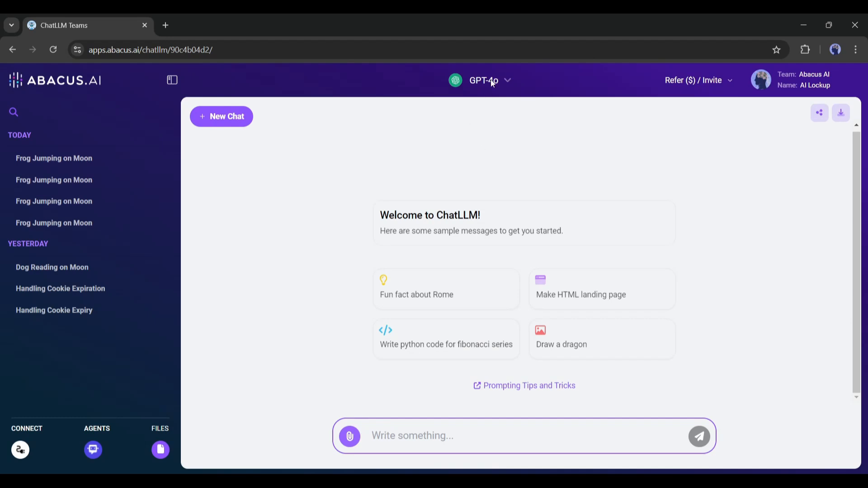
pyautogui.click(486, 80)
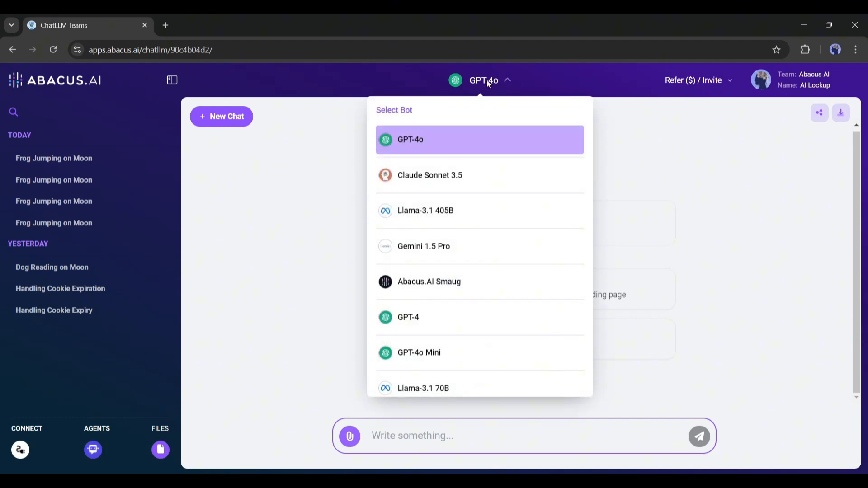
pyautogui.moveTo(455, 175)
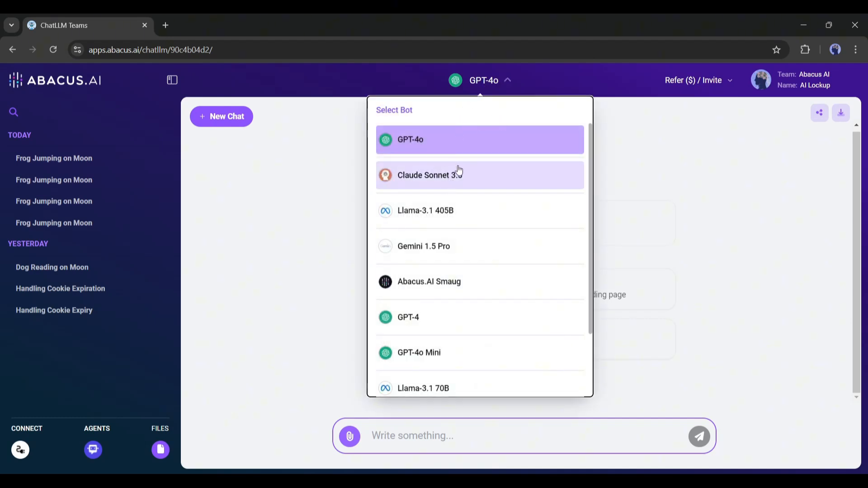
pyautogui.scroll(-3)
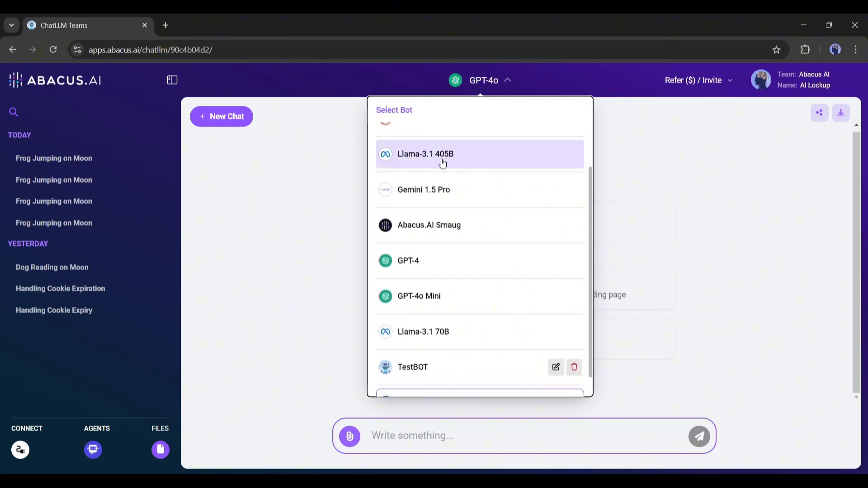
pyautogui.scroll(-3)
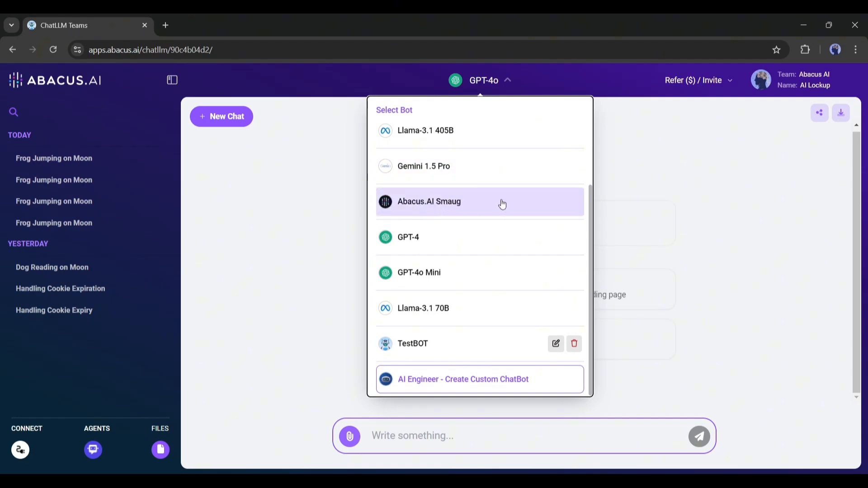
pyautogui.moveTo(440, 221)
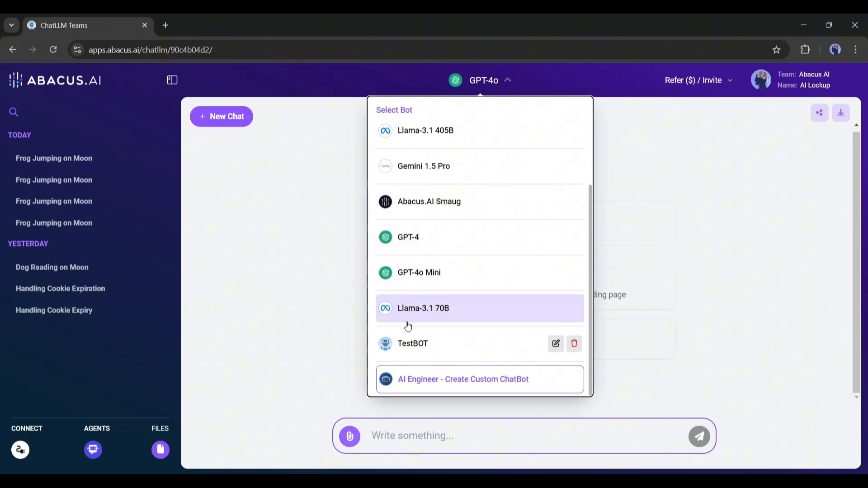
pyautogui.moveTo(478, 386)
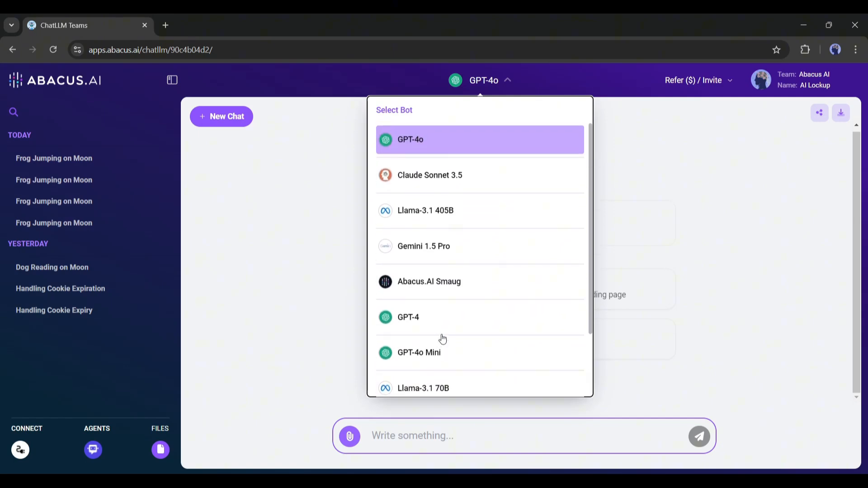
pyautogui.moveTo(355, 269)
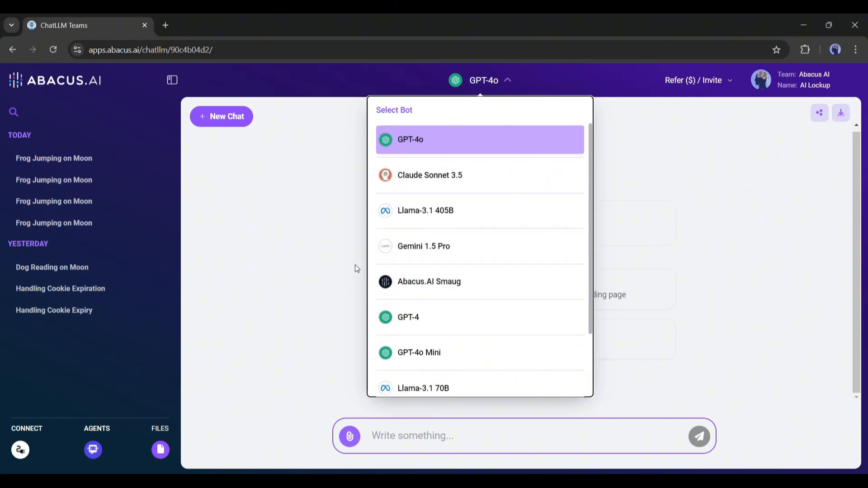
pyautogui.scroll(-3)
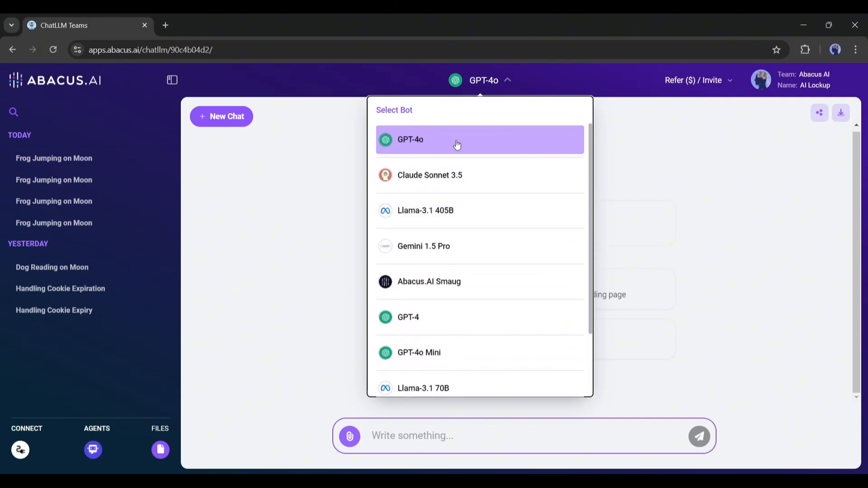
pyautogui.click(480, 140)
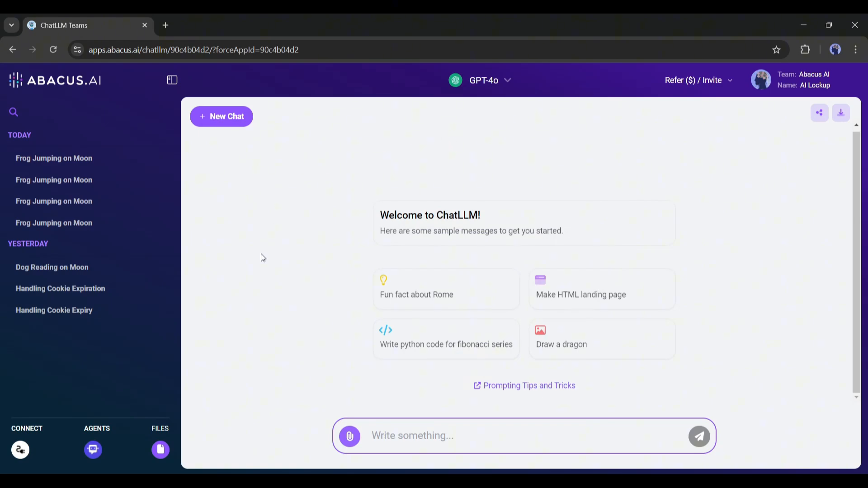
# Request images of a panda playing guitar by a river and browse the FLUX.1 [pro] results
pyautogui.write('Create an image of a Panda playing Guitar at')
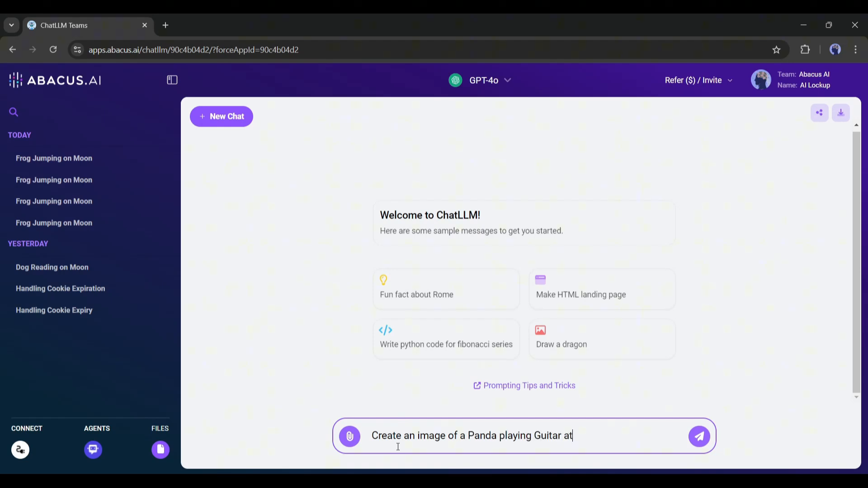
pyautogui.click(699, 437)
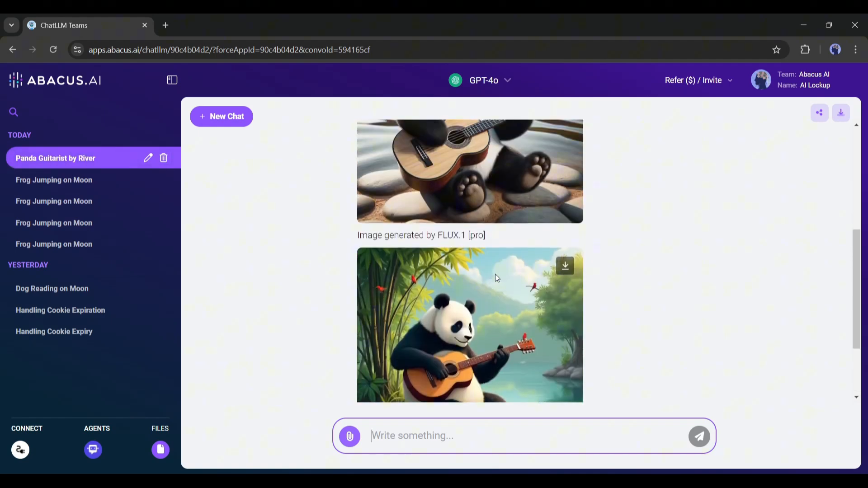
pyautogui.scroll(-3)
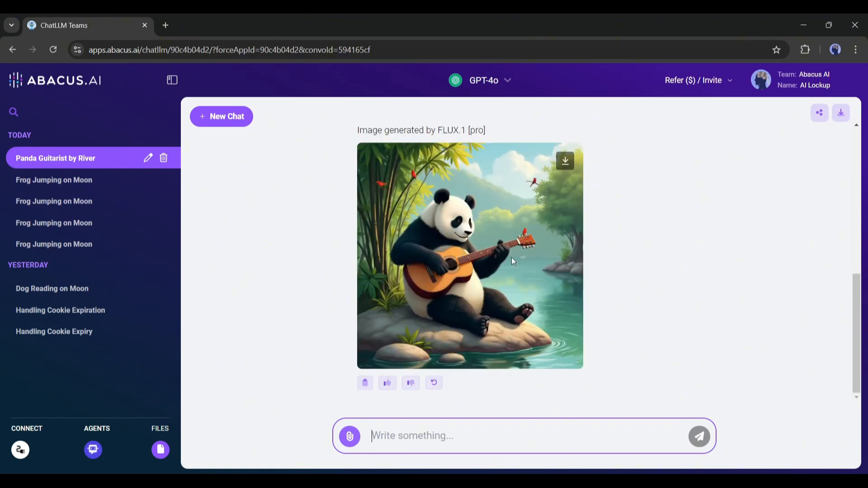
pyautogui.scroll(3)
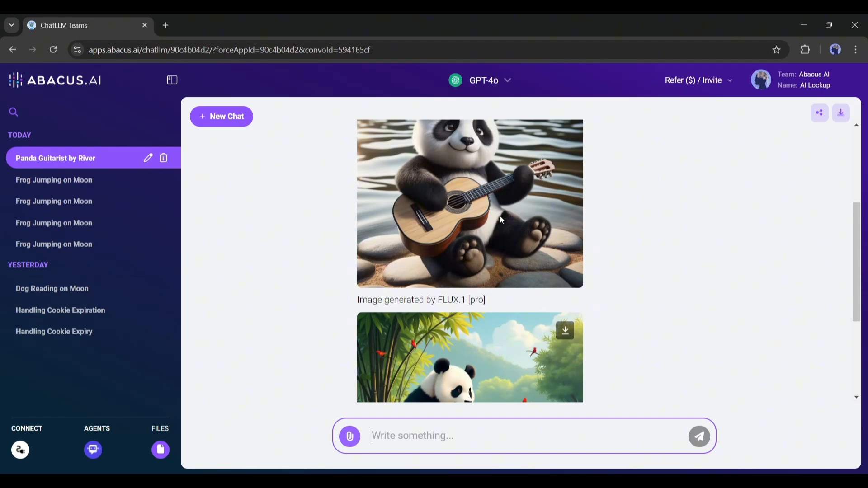
pyautogui.scroll(-3)
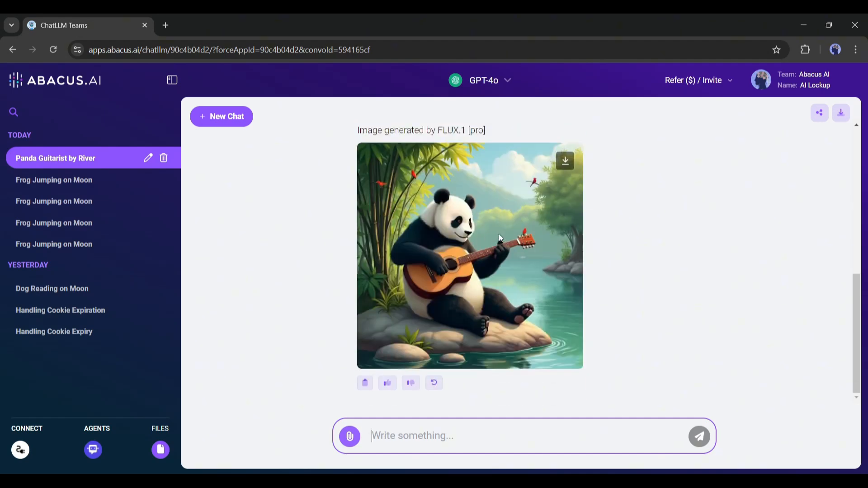
# Copy the riverside panda image's generation prompt from the image viewer into the message box
pyautogui.click(469, 255)
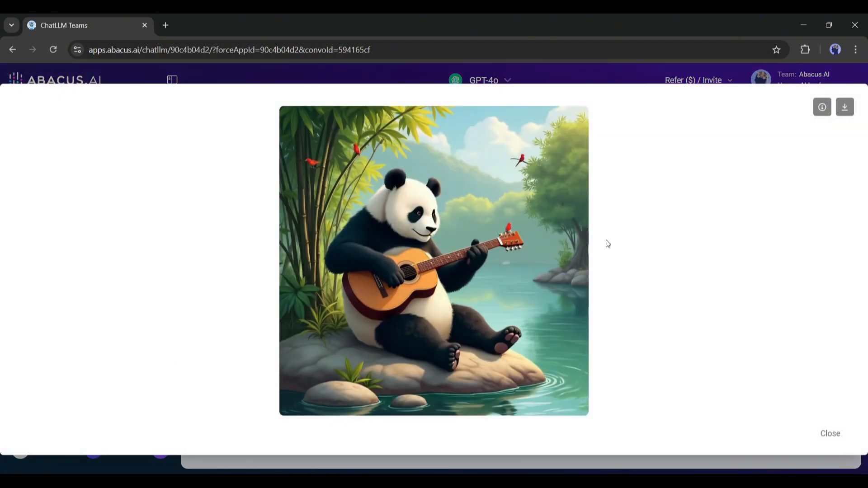
pyautogui.click(822, 107)
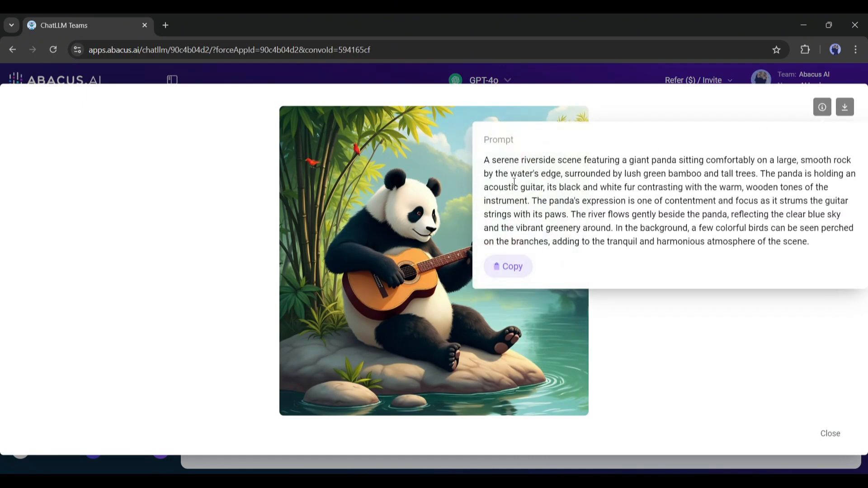
pyautogui.moveTo(484, 160); pyautogui.dragTo(808, 241)
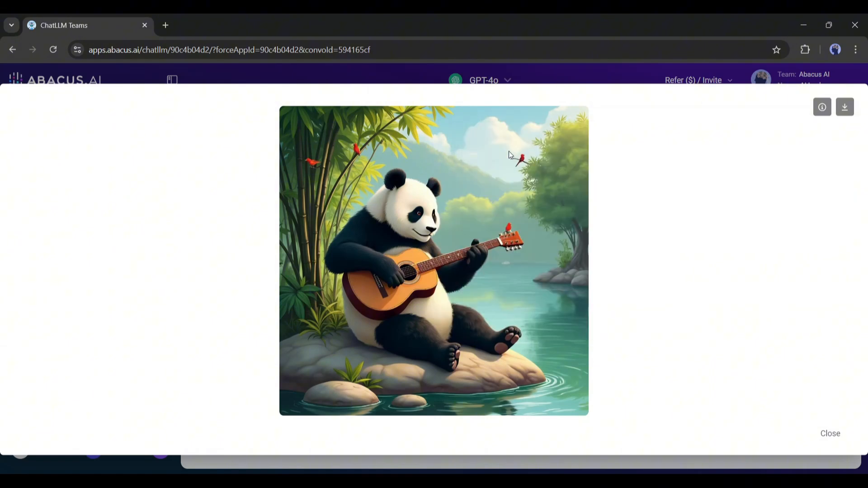
pyautogui.click(831, 433)
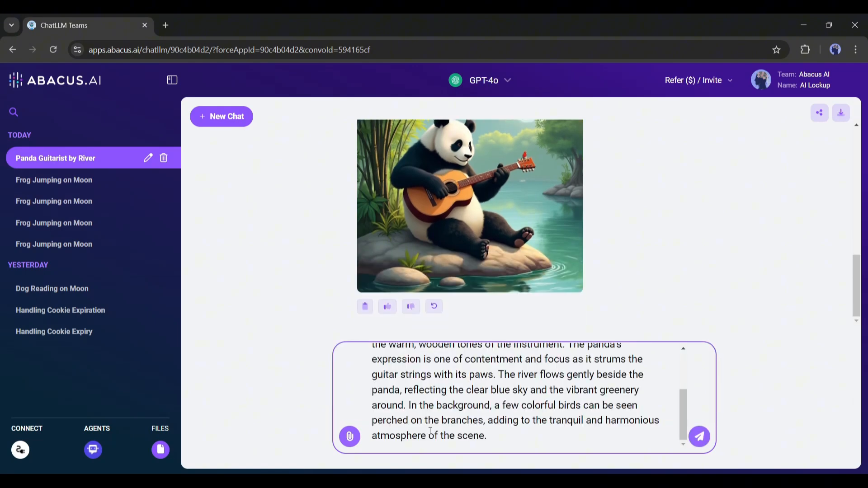
# Resend the panda prompt with a widescreen aspect ratio and view the wide image's prompt
pyautogui.write('Aspect ratio: 16')
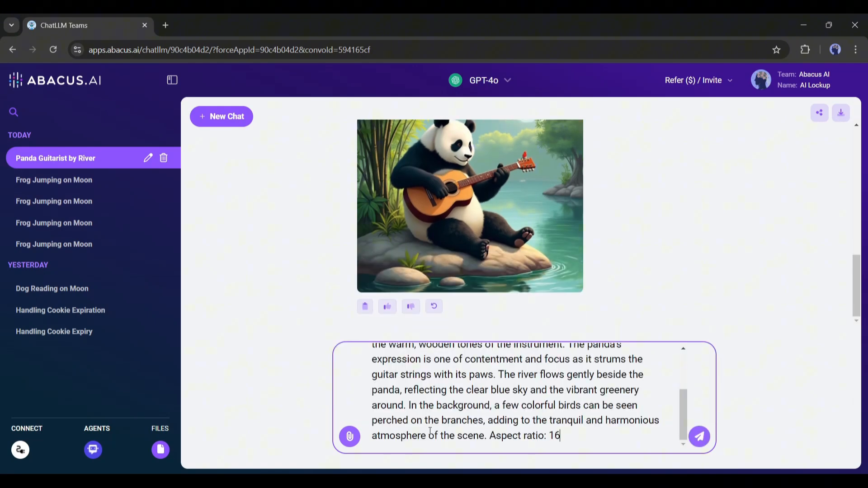
pyautogui.click(699, 437)
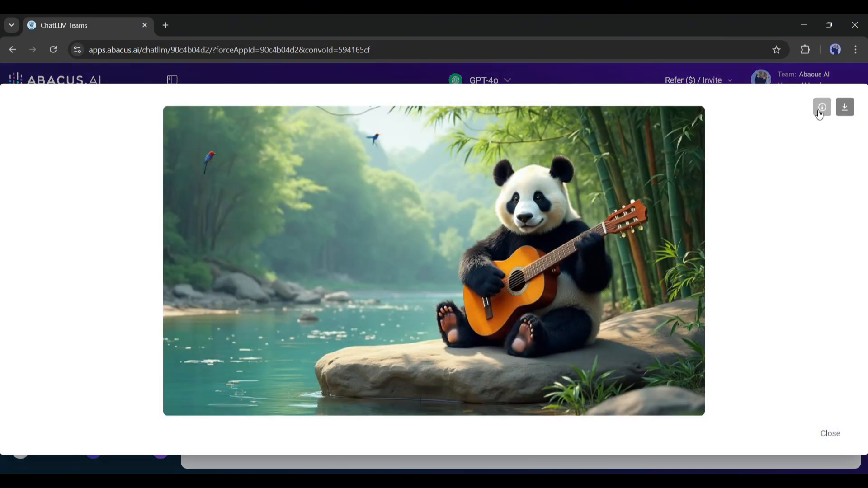
pyautogui.click(822, 106)
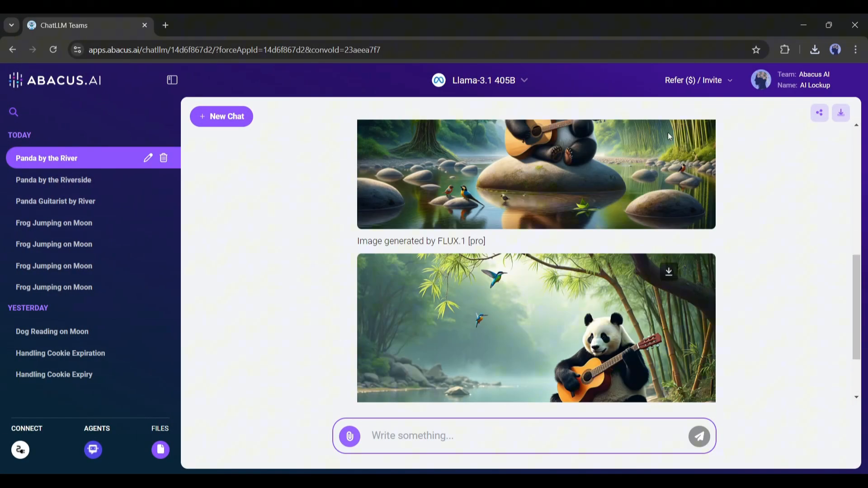
pyautogui.scroll(-3)
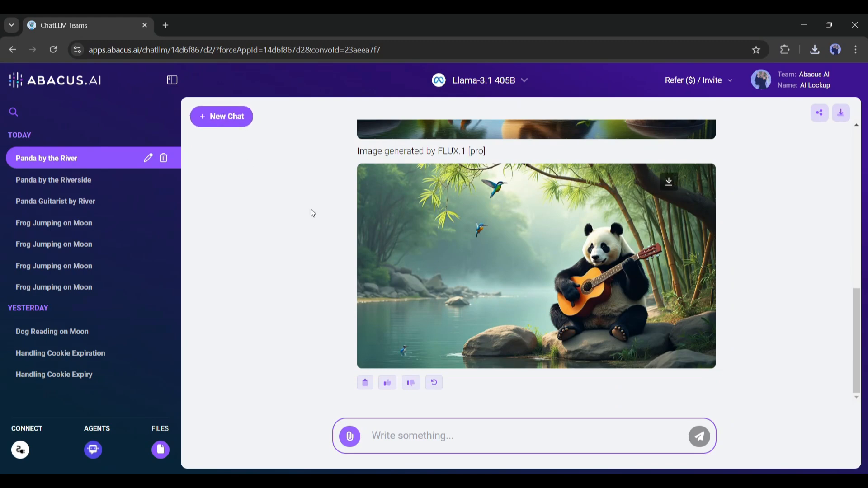
pyautogui.click(221, 116)
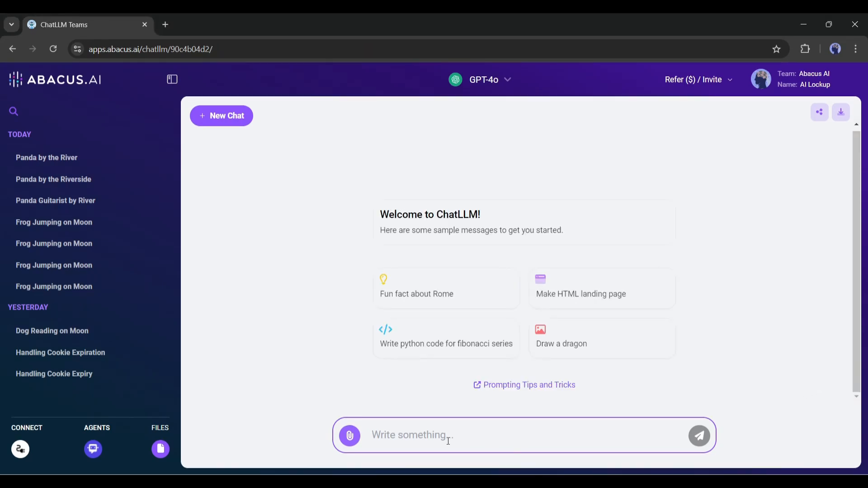
# Request an informal eight-paragraph 'The History of Ancient Egypt' blog article in formatted text
pyautogui.write('Write')
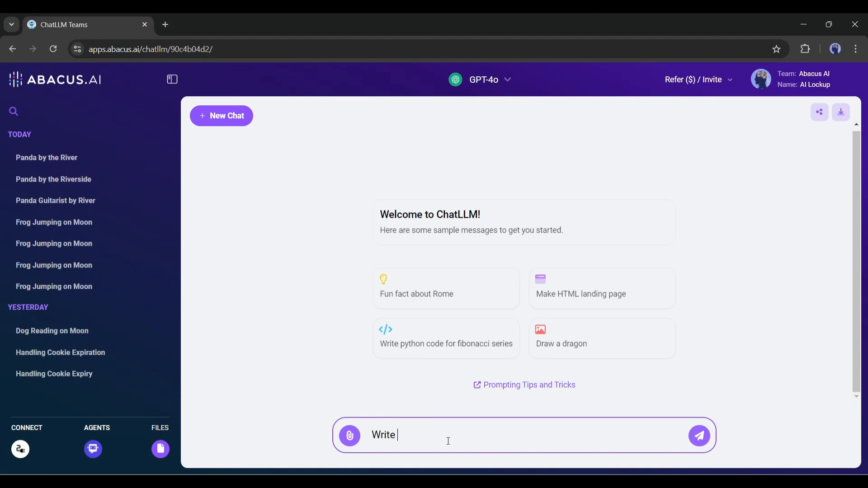
pyautogui.write('a blog article about "')
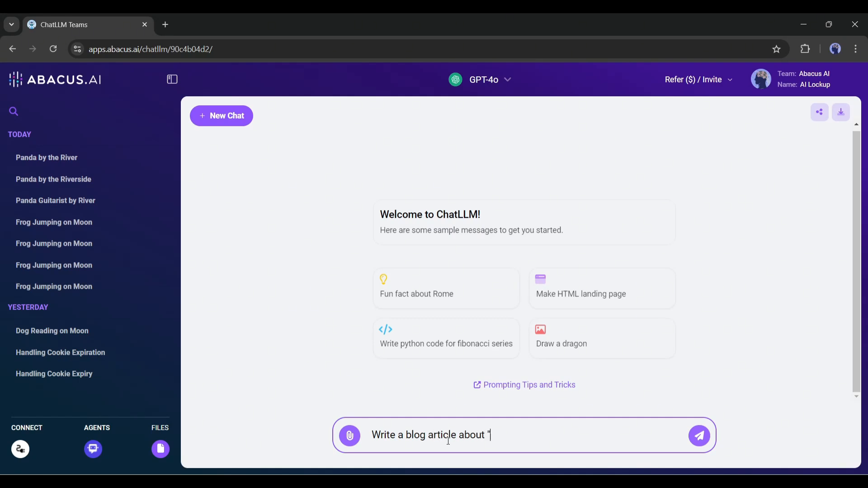
pyautogui.write('The History of Ancient Egypt"')
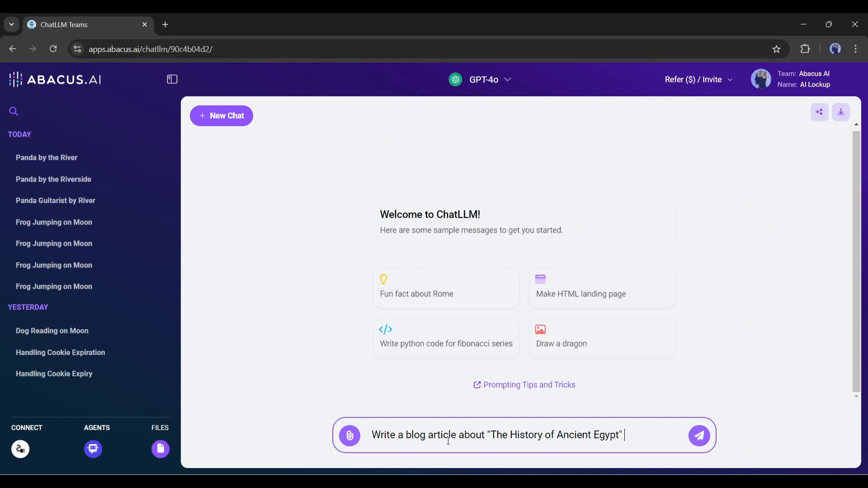
pyautogui.write('The article should have at leas')
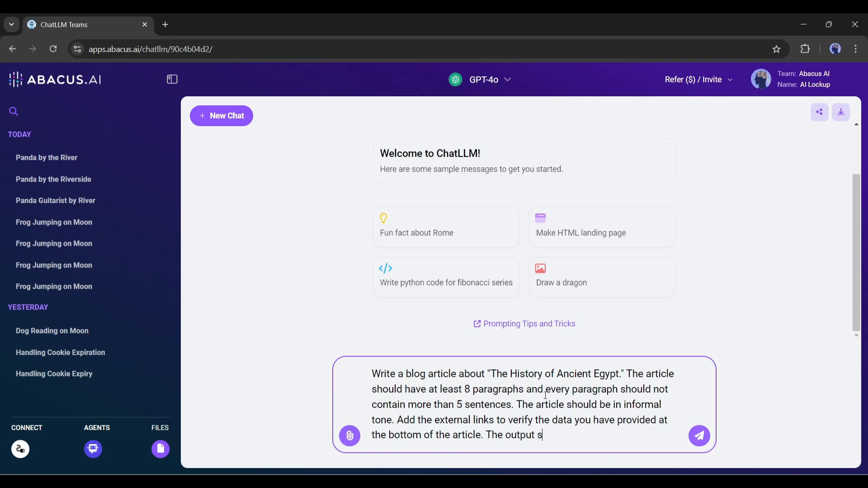
pyautogui.write('hould be in Formatted text.')
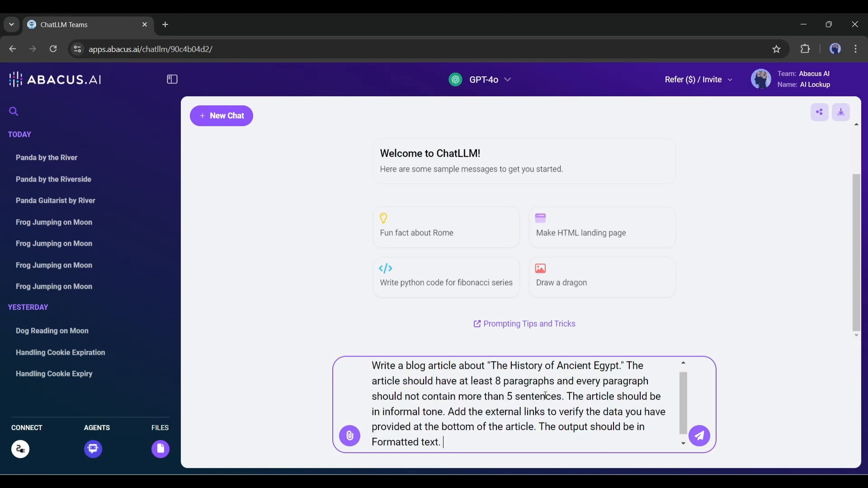
pyautogui.click(699, 436)
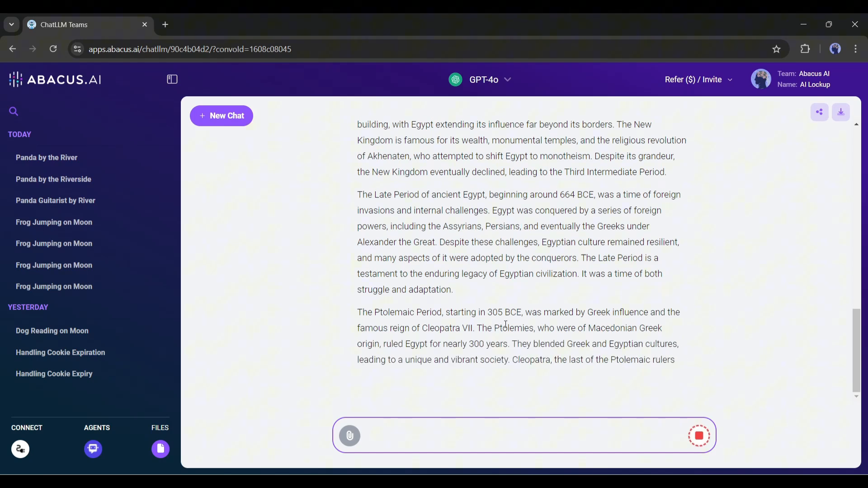
# Read through GPT-4o's Ancient Egypt article and mark parts of the original prompt to compare
pyautogui.scroll(-3)
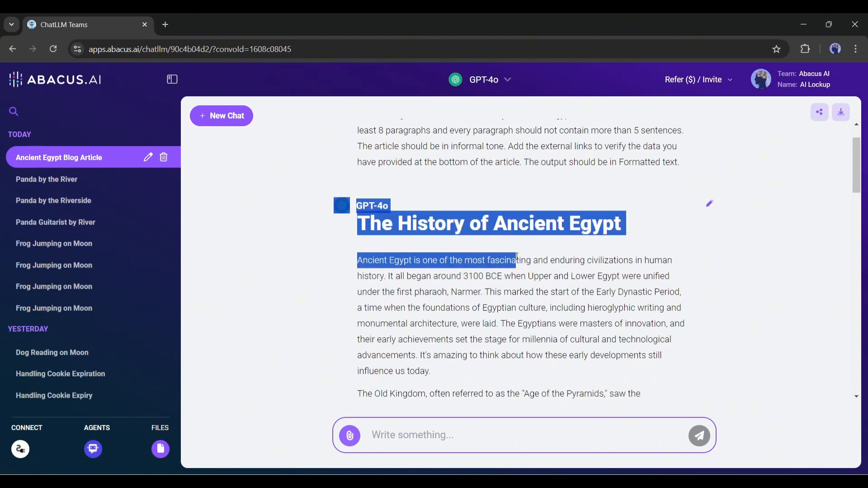
pyautogui.click(520, 327)
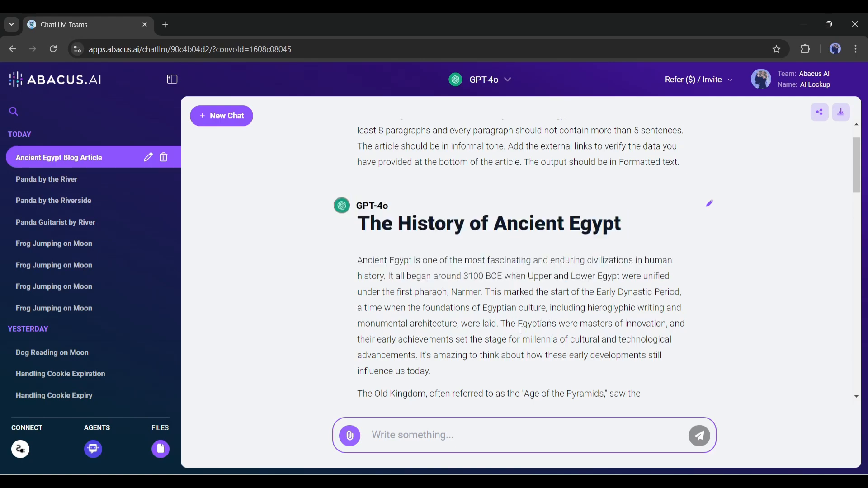
pyautogui.scroll(-3)
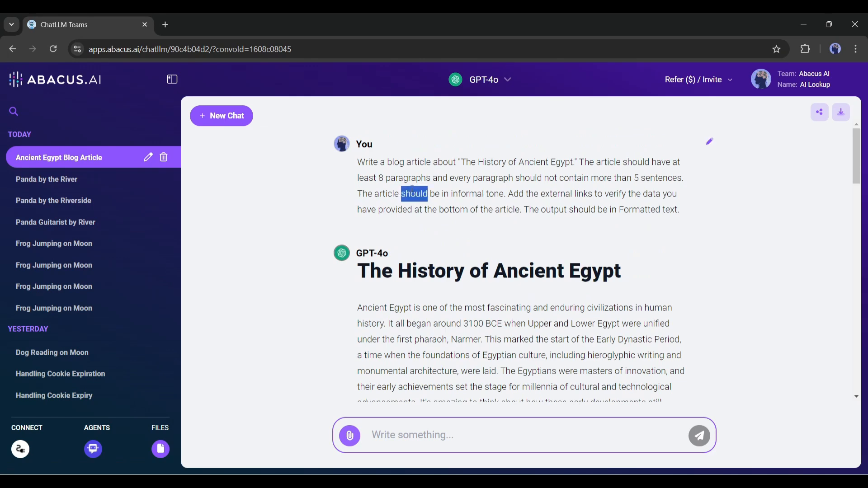
pyautogui.tripleClick(521, 185)
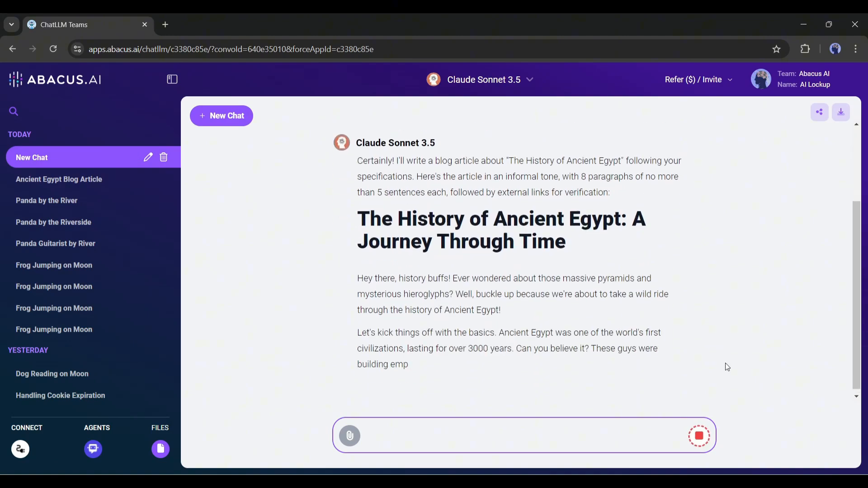
# Scroll through Claude Sonnet 3.5's 'Ancient Egypt History Blog' article
pyautogui.scroll(-3)
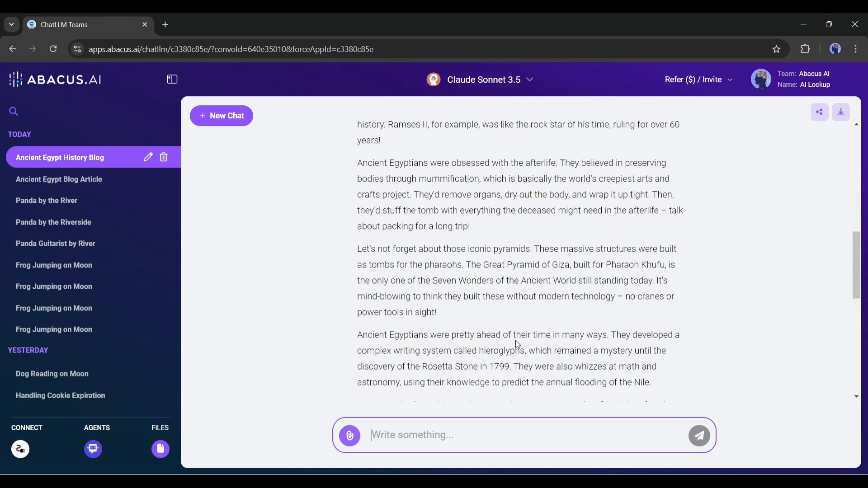
pyautogui.scroll(3)
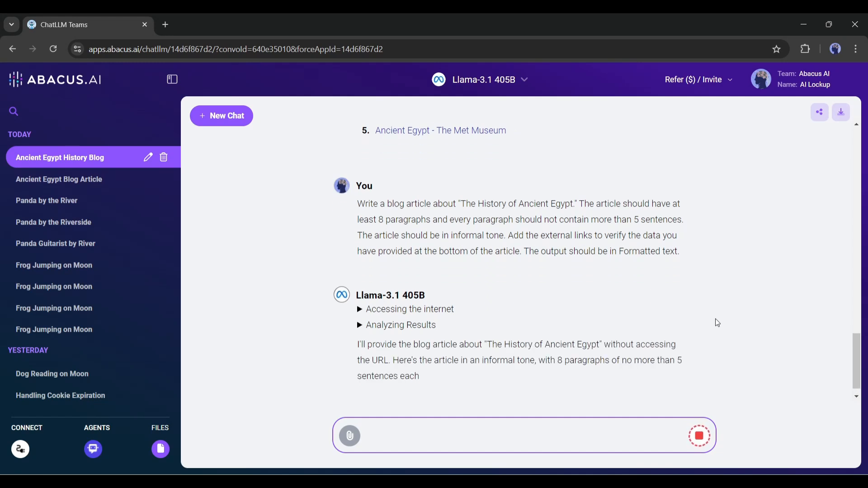
# Scroll through Llama-3.1 405B's article, then show the bot list in a new chat
pyautogui.scroll(-3)
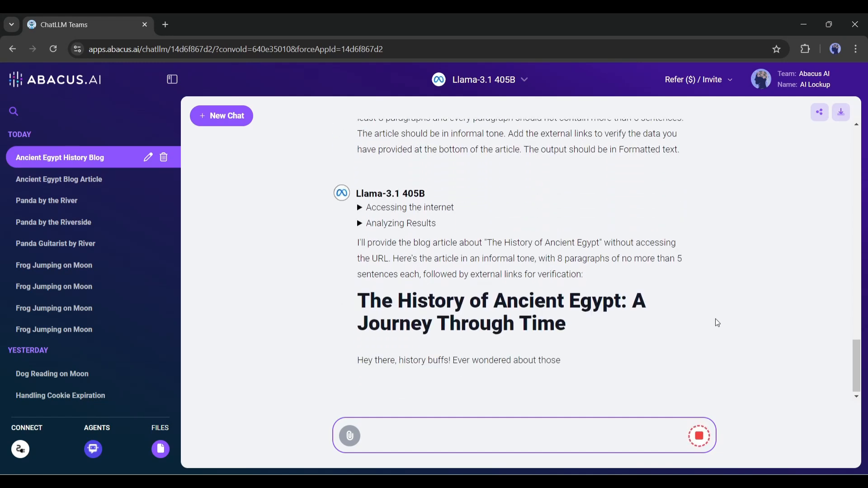
pyautogui.scroll(-3)
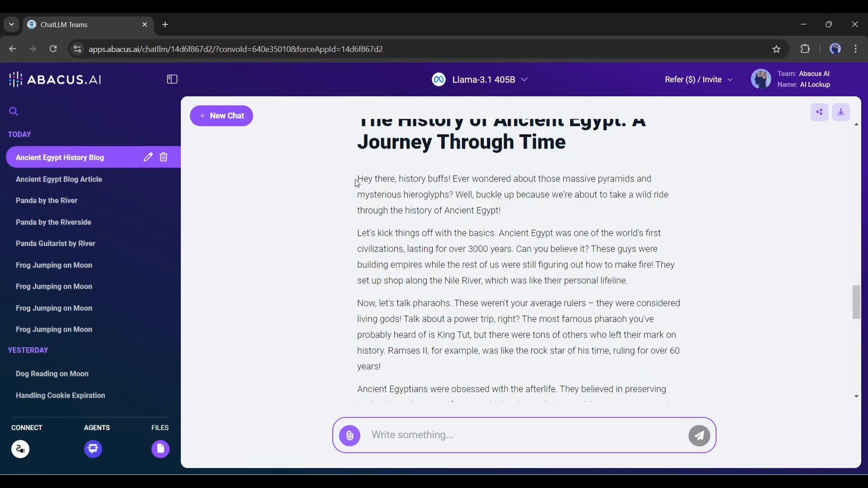
pyautogui.click(489, 79)
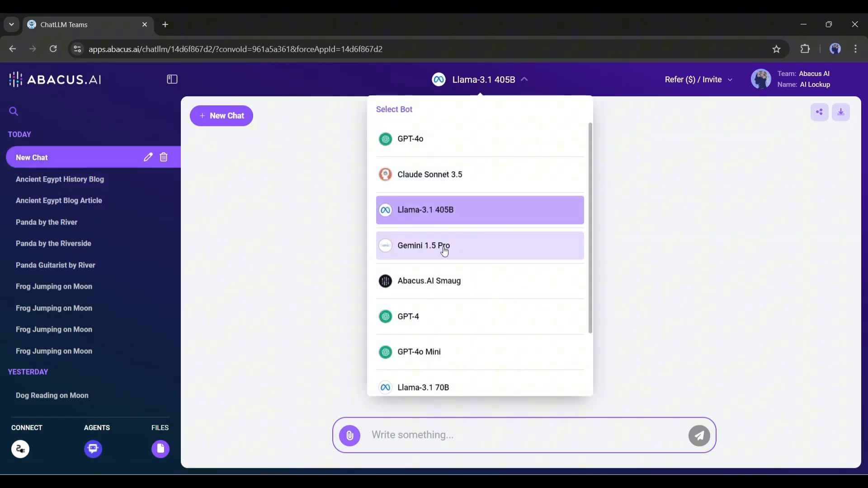
# Switch to Gemini 1.5 Pro and scroll through its 'Unearthing the Past' article
pyautogui.click(424, 245)
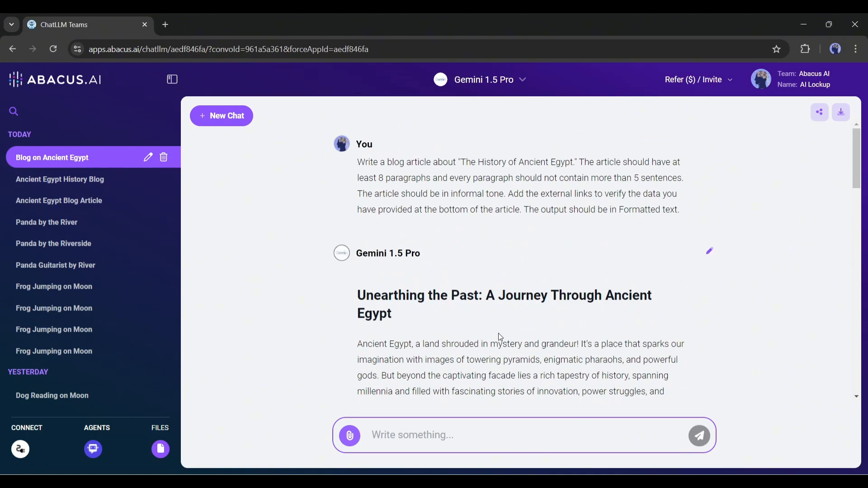
pyautogui.scroll(-3)
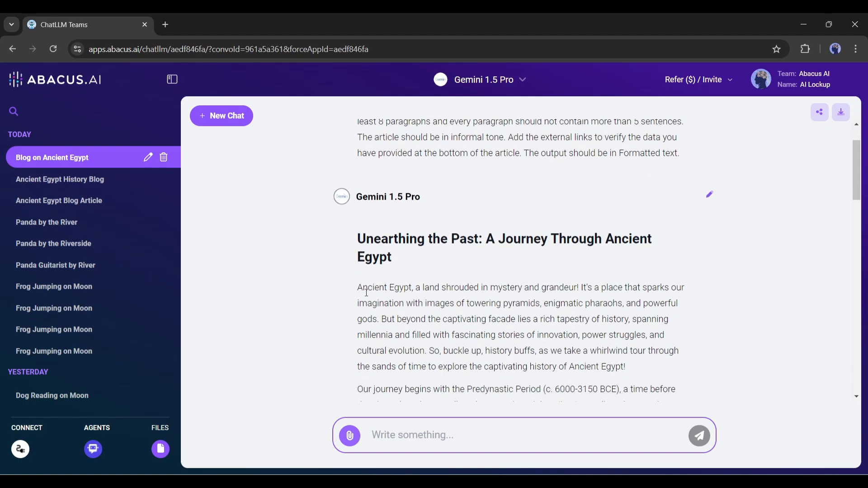
pyautogui.scroll(-3)
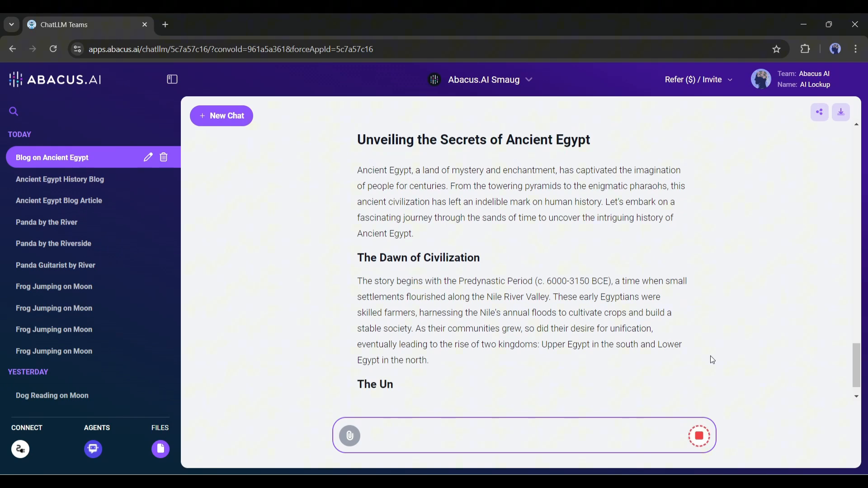
# Scroll through Smaug's 'Unveiling the Secrets of Ancient Egypt' article and its External Links
pyautogui.scroll(-3)
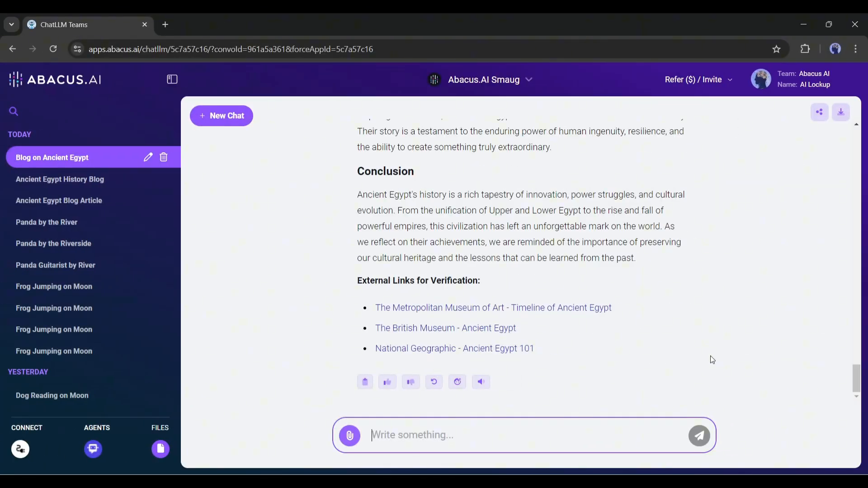
pyautogui.moveTo(435, 382)
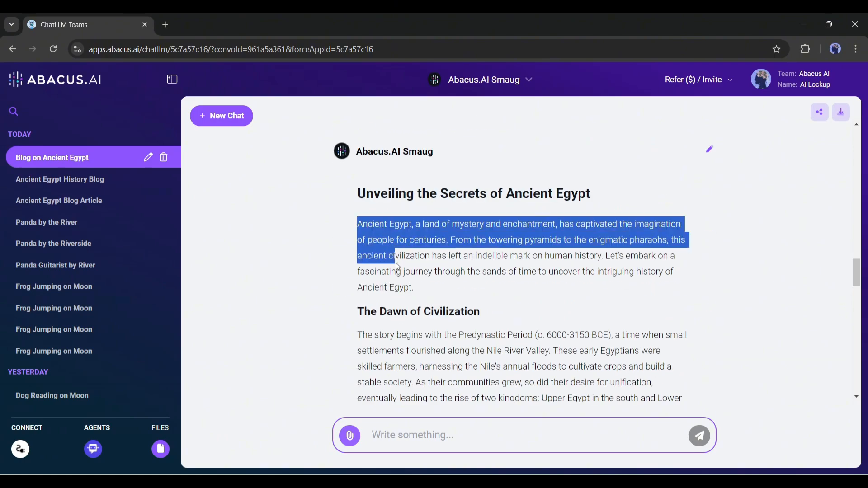
pyautogui.scroll(-3)
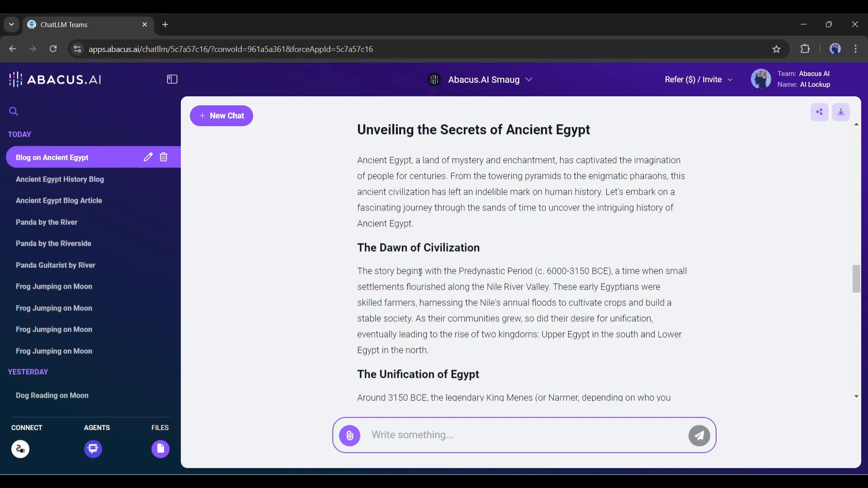
pyautogui.scroll(-3)
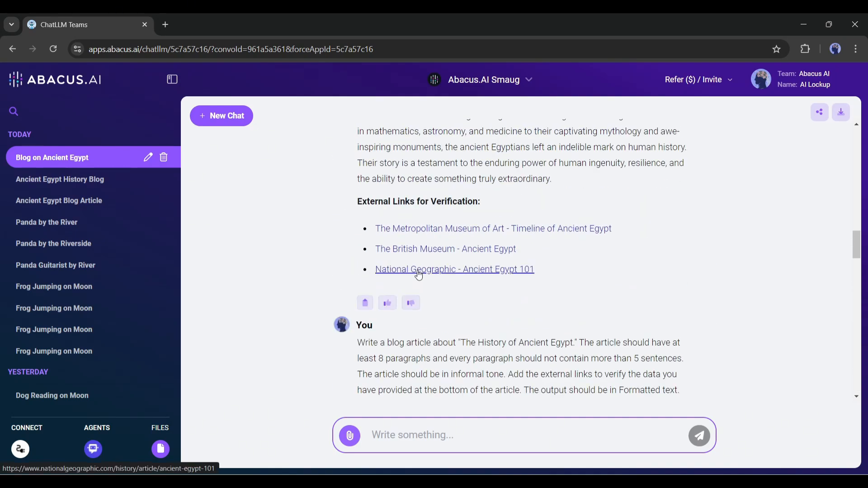
pyautogui.scroll(-3)
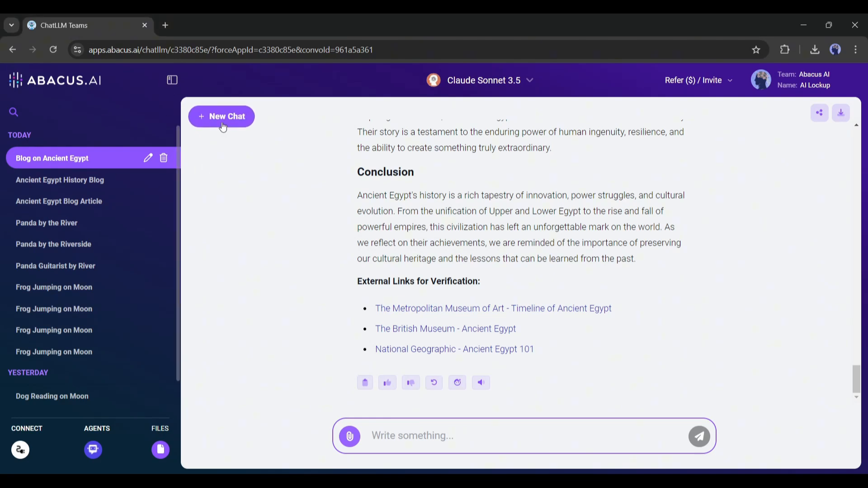
# Start a new chat and attach SaleData.xlsx via Add from Files
pyautogui.click(221, 116)
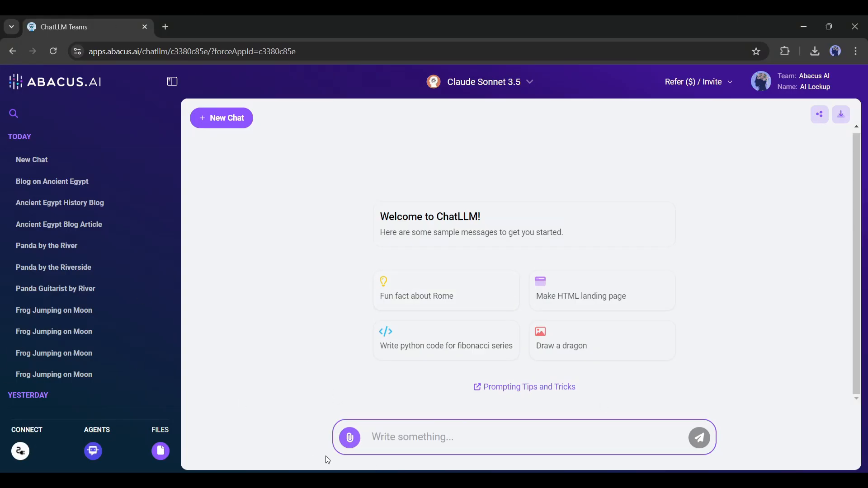
pyautogui.click(350, 437)
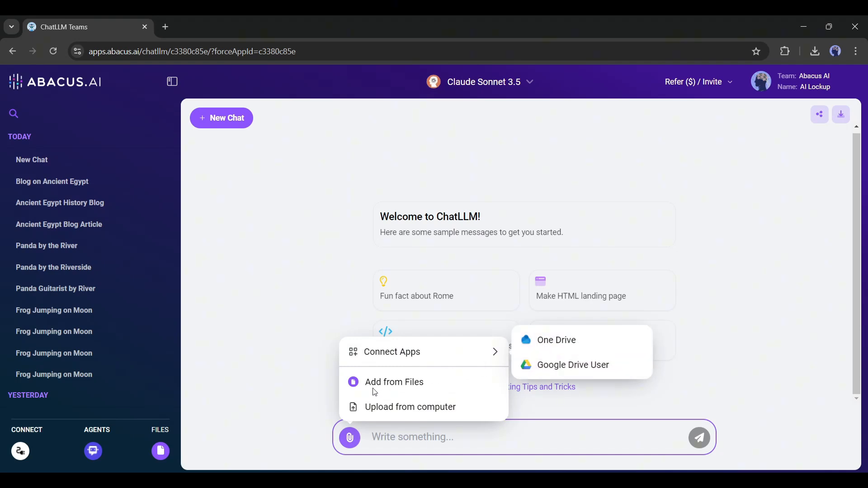
pyautogui.moveTo(409, 358)
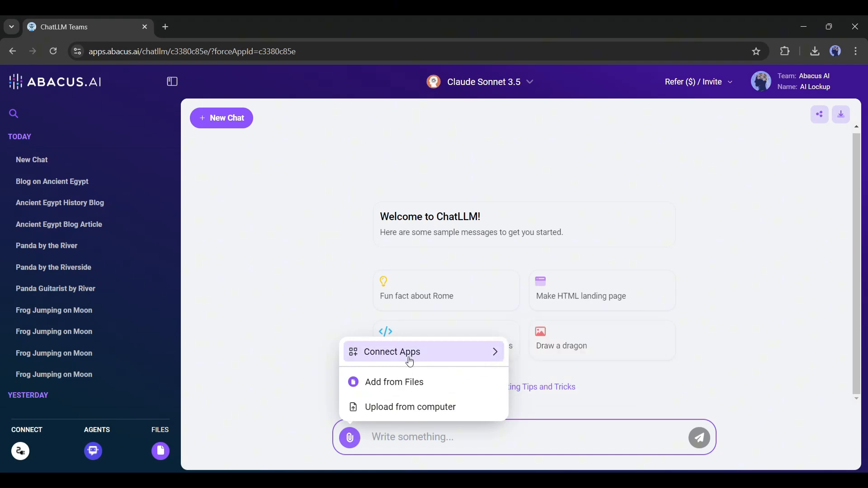
pyautogui.moveTo(352, 387)
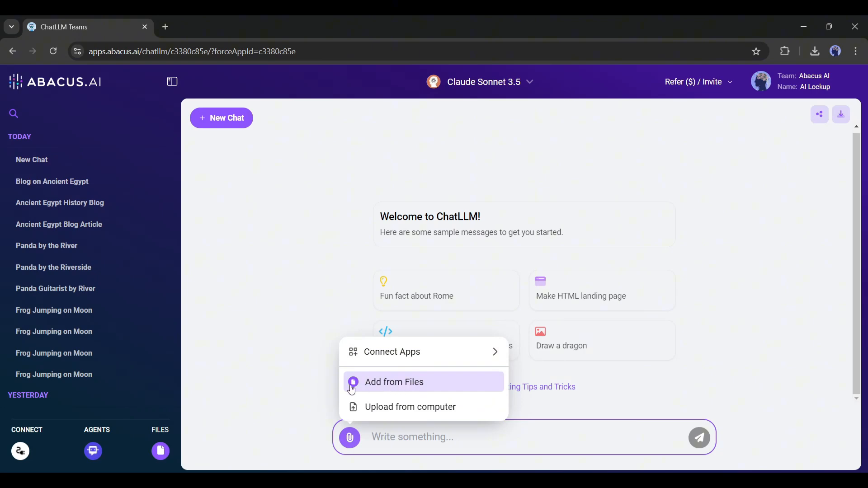
pyautogui.click(410, 407)
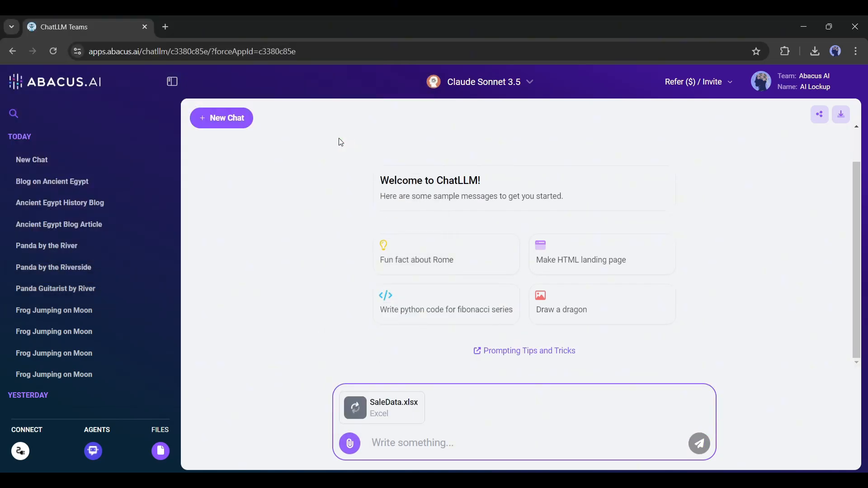
# Send Claude Sonnet 3.5 'Give me some insights into the file' for SaleData.xlsx
pyautogui.write('Give me some')
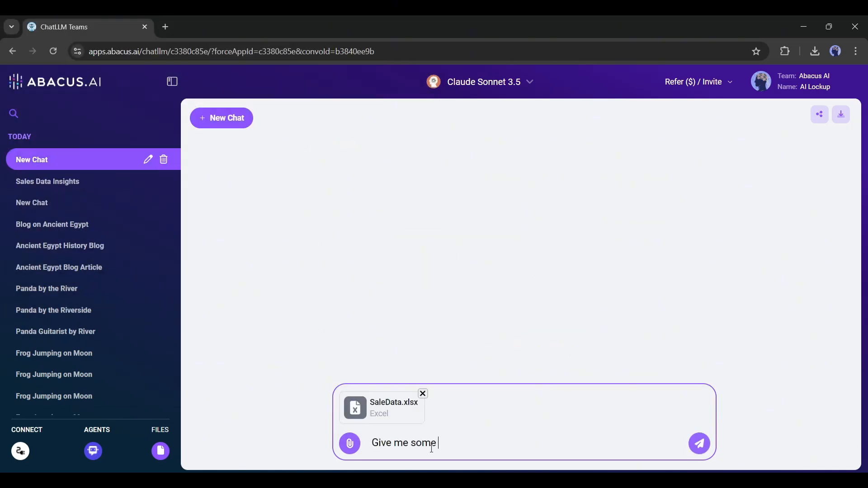
pyautogui.write('insights into the file')
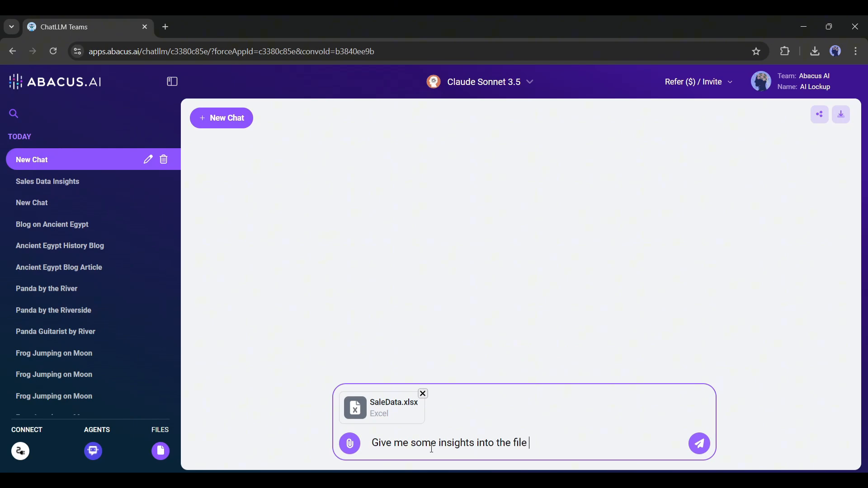
pyautogui.click(483, 81)
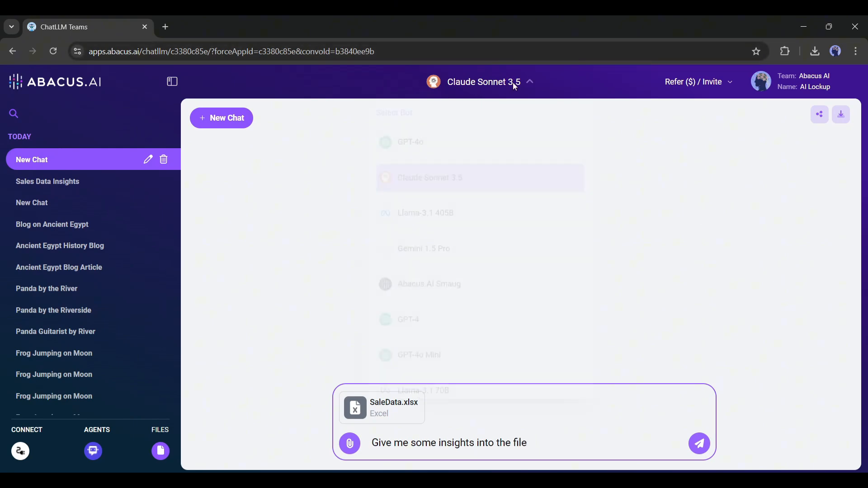
pyautogui.click(483, 81)
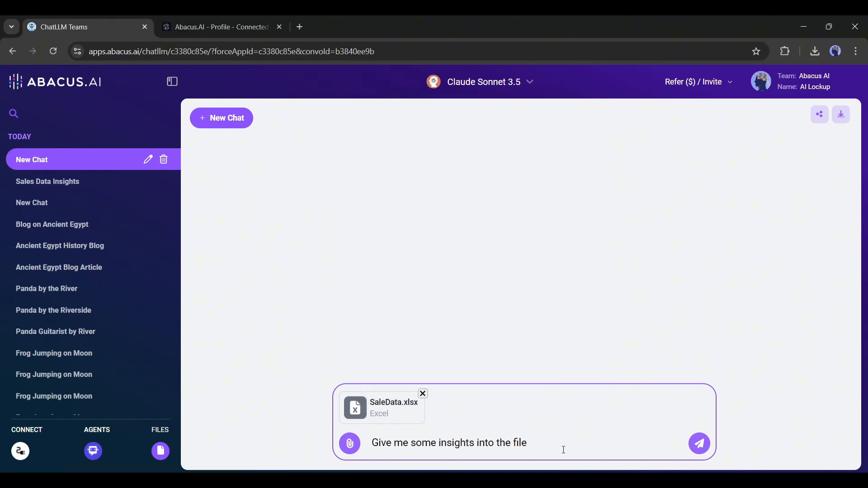
pyautogui.click(699, 444)
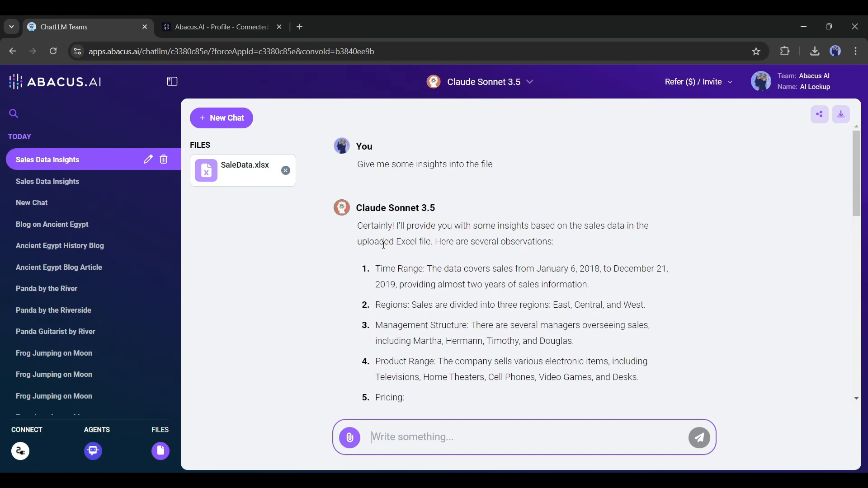
# Ask 'Who are the top 5 sales personnel' and review the ranking led by Alexander
pyautogui.scroll(-3)
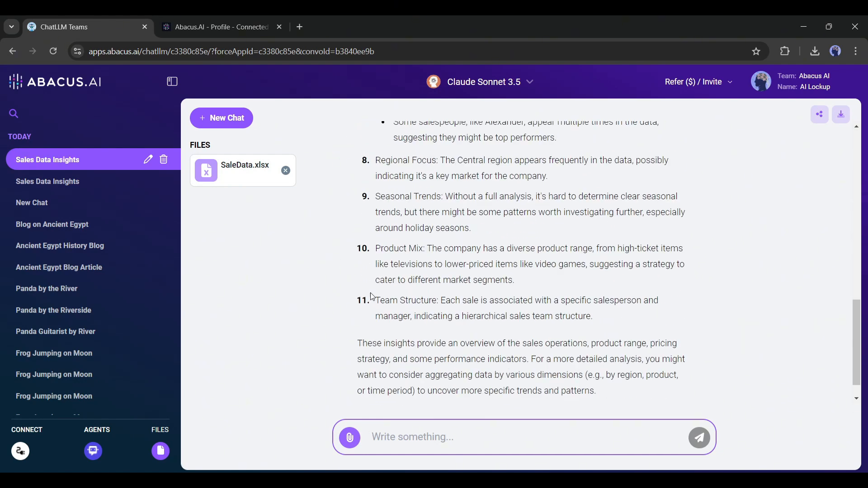
pyautogui.write('Who are the top 5 sales personnel')
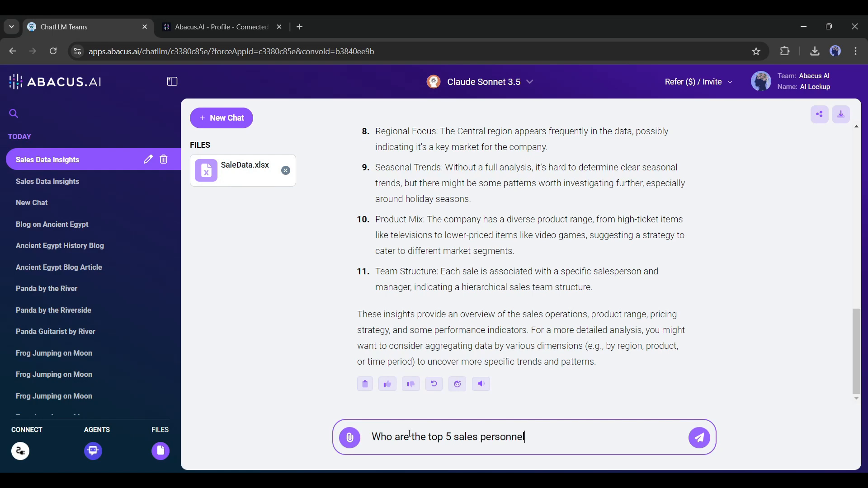
pyautogui.click(699, 438)
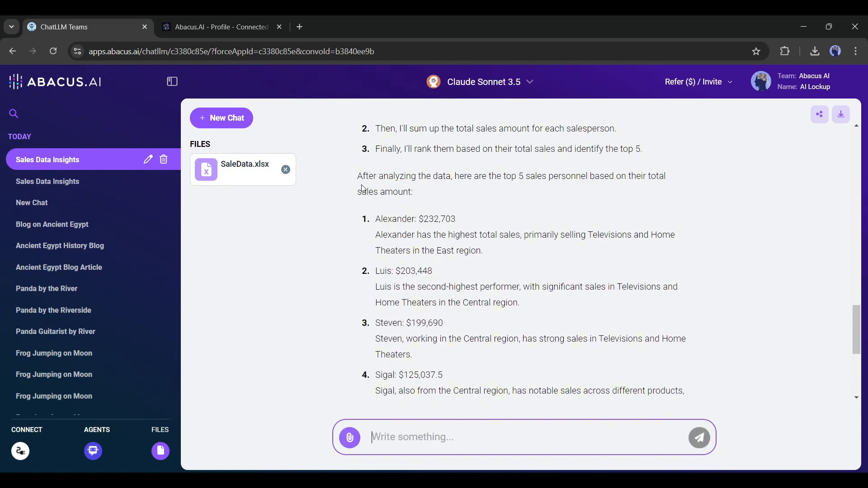
pyautogui.moveTo(358, 176); pyautogui.dragTo(413, 192)
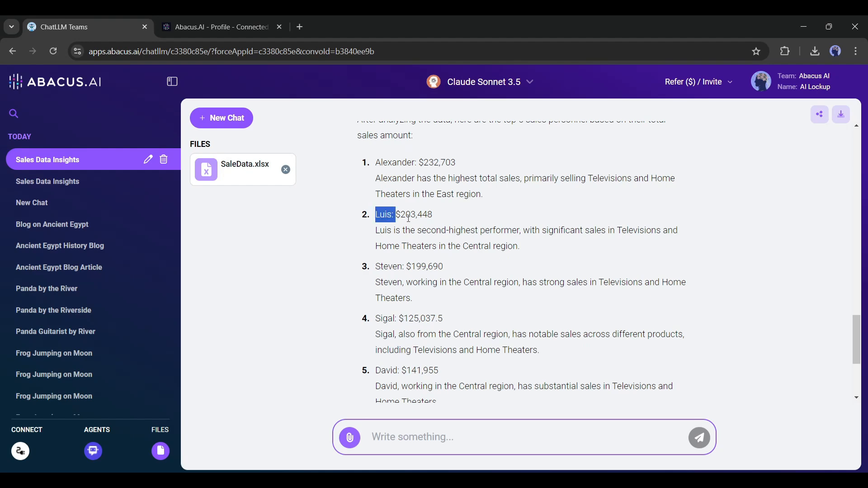
pyautogui.scroll(-3)
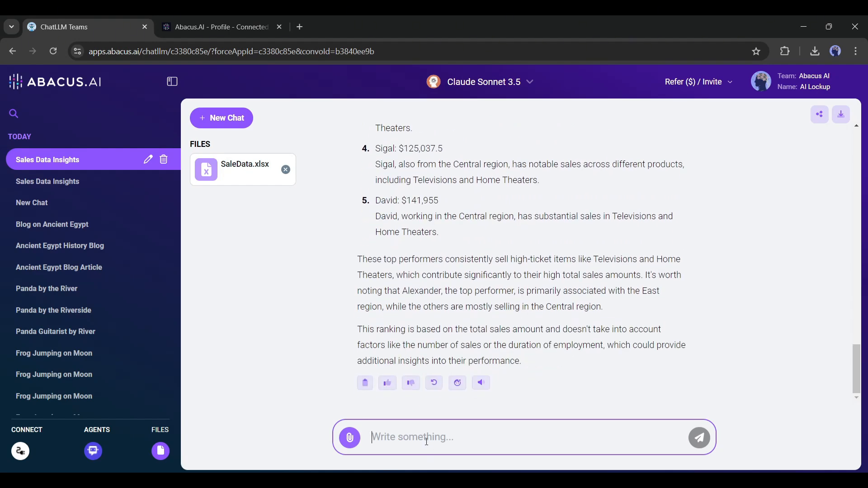
# Request an interactive visualization comparing the top 5 salespeople's sales quantity and amount
pyautogui.write('Can youn')
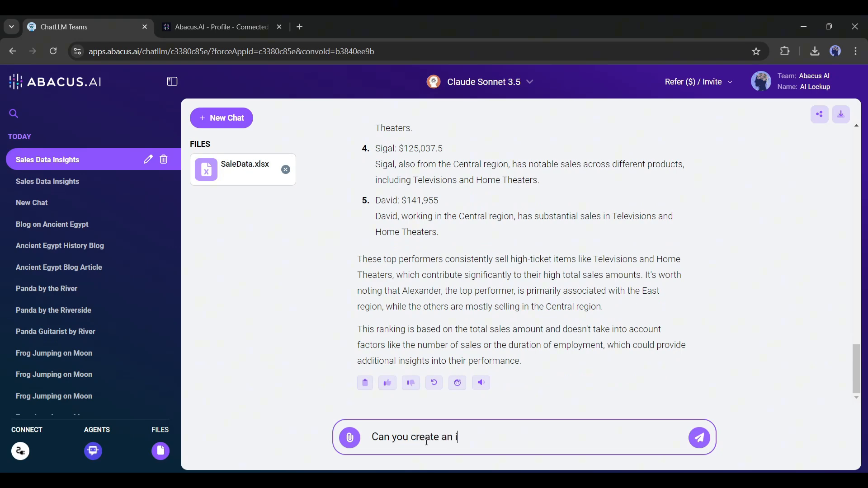
pyautogui.write('nteractive visualization of the top 5 sales personnel with sales quantity and')
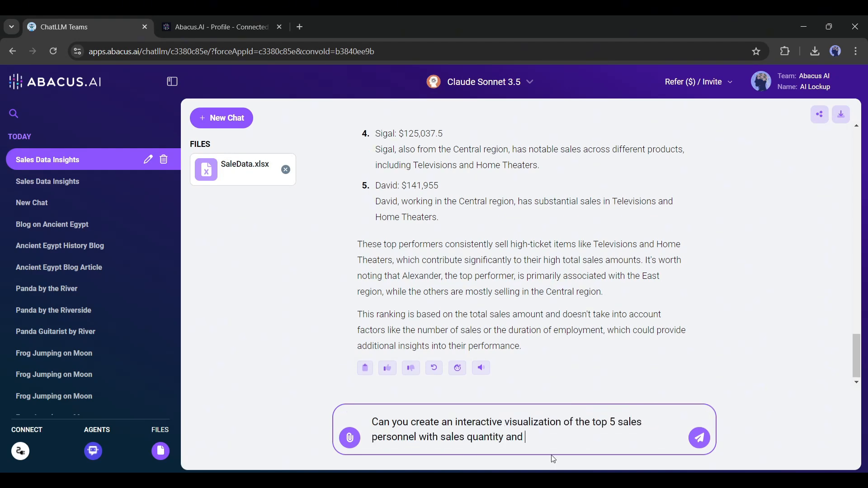
pyautogui.click(698, 439)
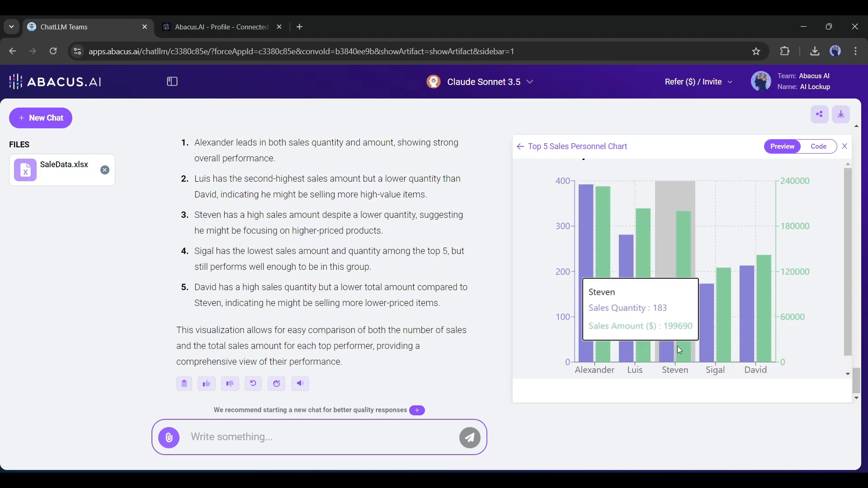
pyautogui.moveTo(572, 237)
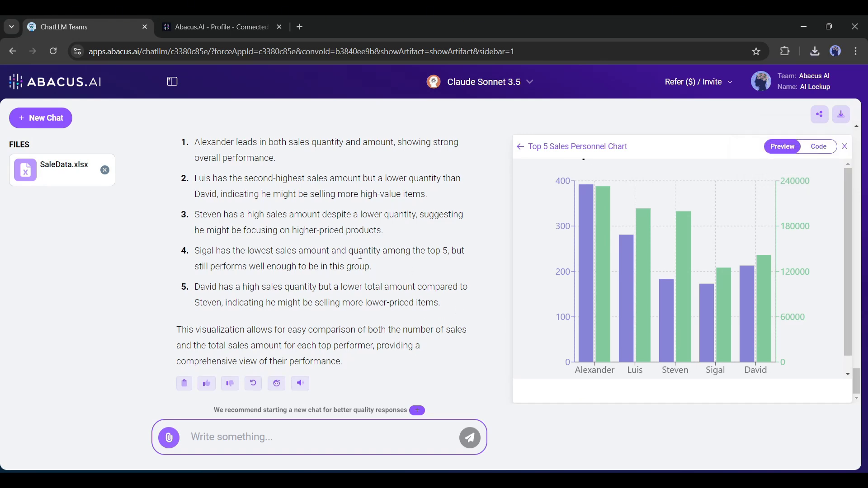
pyautogui.click(40, 118)
pyautogui.write('This is a Python Script')
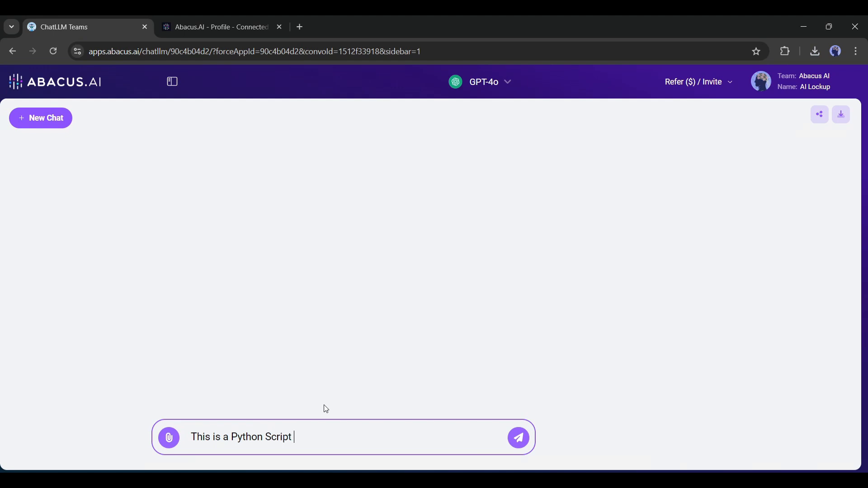
# Send GPT-4o the nodriver script asking how to handle expired cookies, and read the reply
pyautogui.write("with 'nodriv")
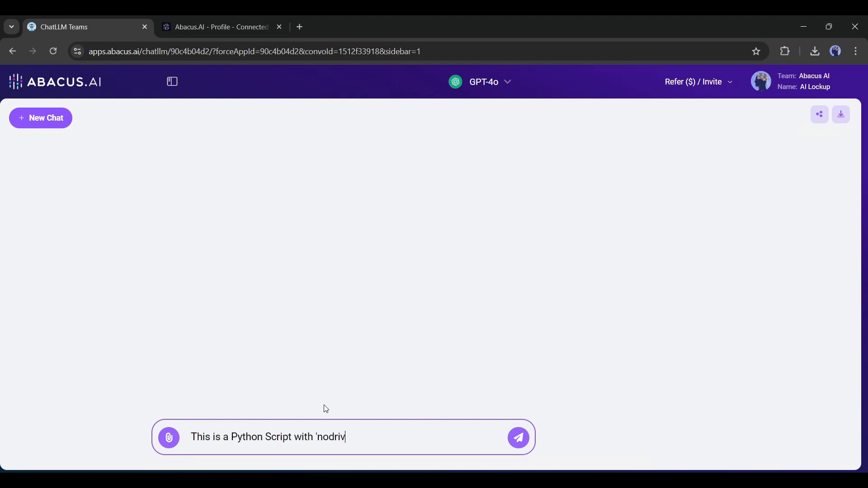
pyautogui.write('er\' library"')
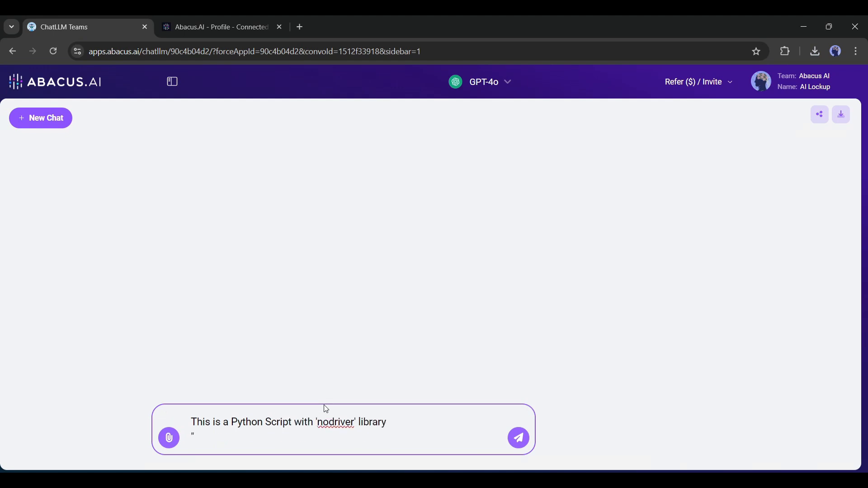
pyautogui.write('Now how can I use here')
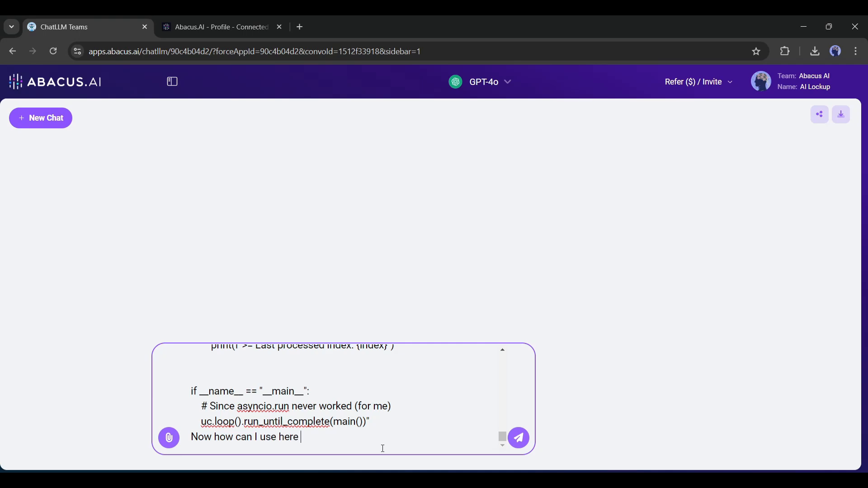
pyautogui.write('after cookies expire')
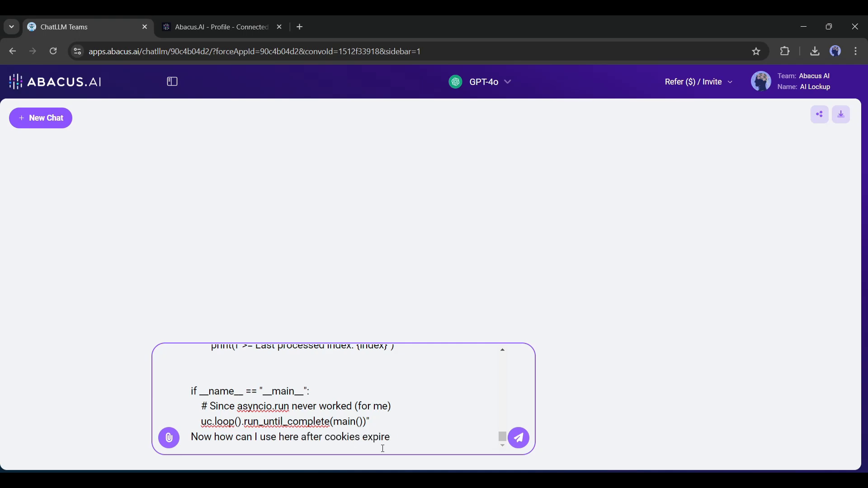
pyautogui.click(518, 437)
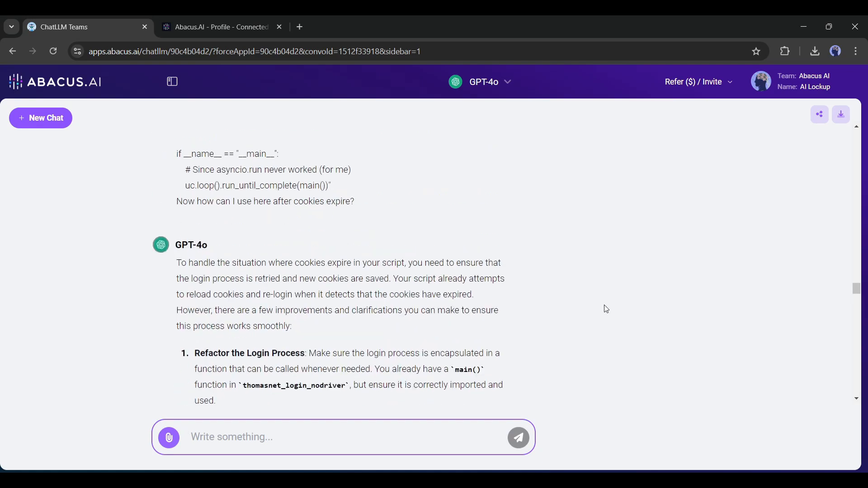
pyautogui.scroll(-3)
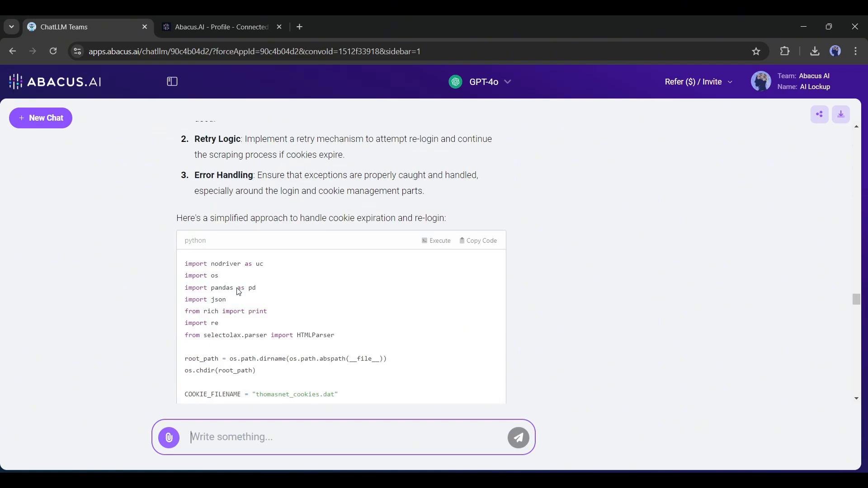
pyautogui.scroll(-3)
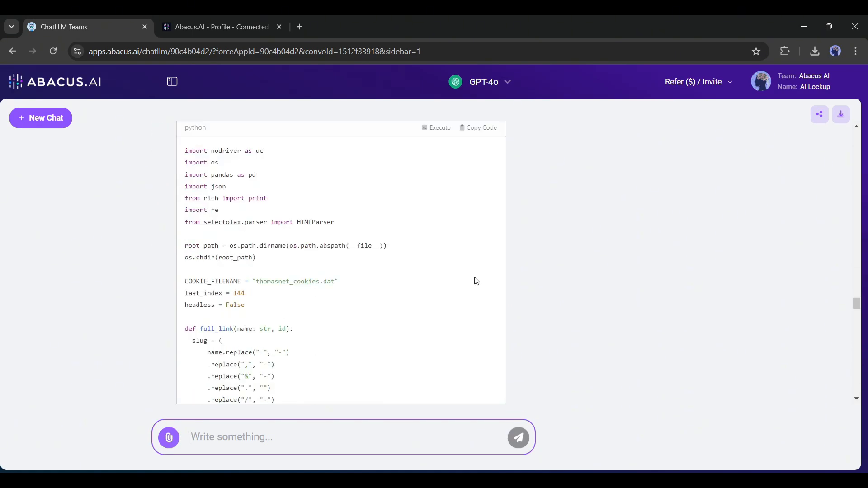
pyautogui.scroll(-3)
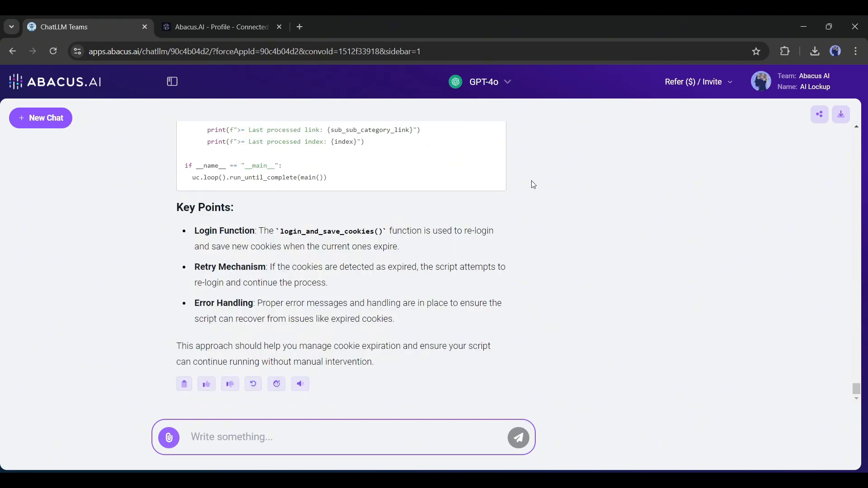
# Switch to Claude Sonnet 3.5 and ask it to write the full code with necessary changes
pyautogui.click(484, 82)
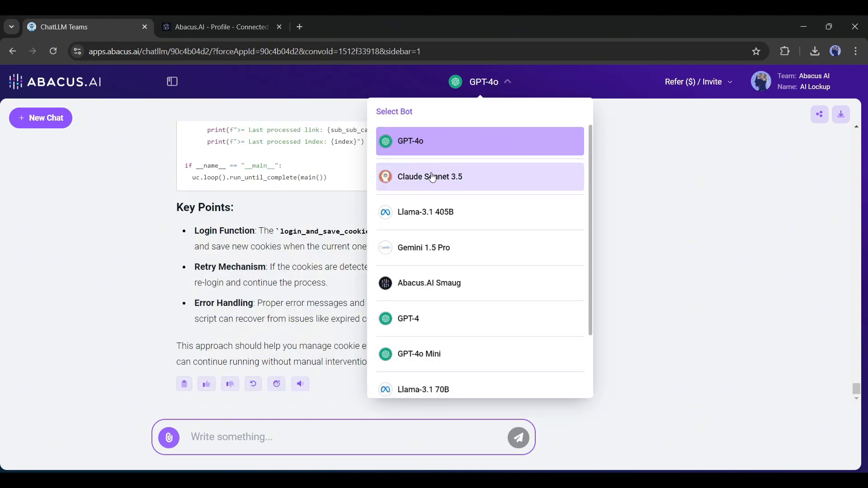
pyautogui.click(429, 176)
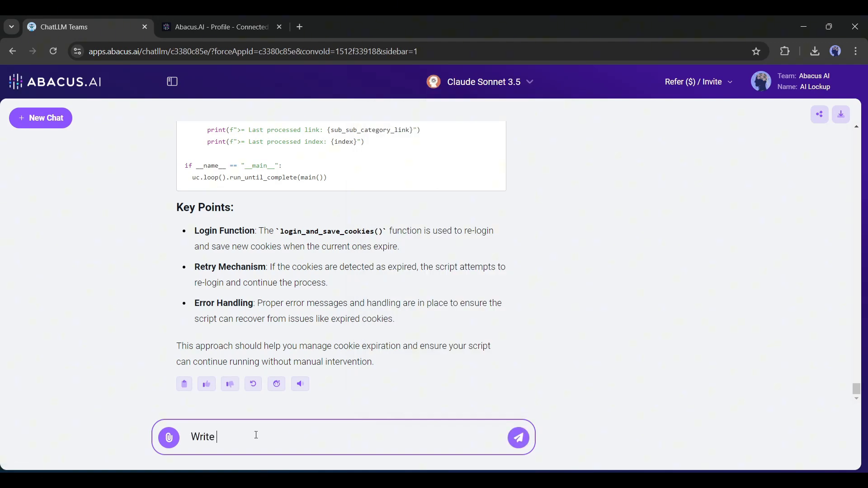
pyautogui.write('the full code with necessary chn')
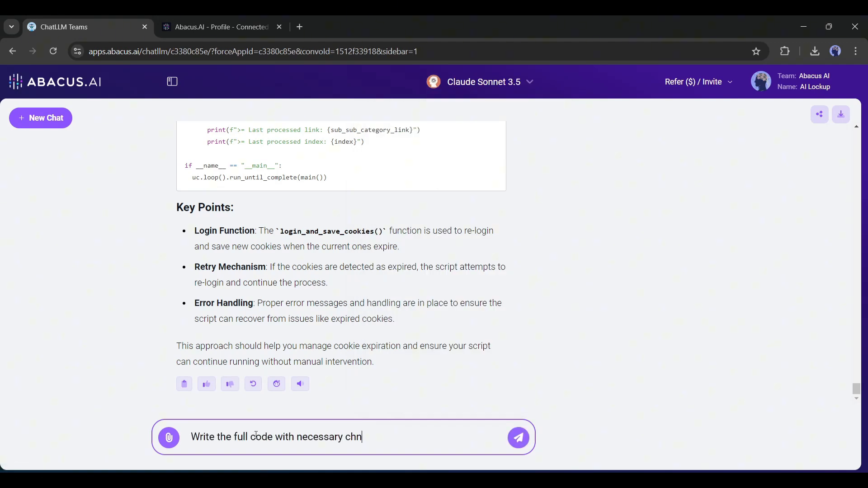
pyautogui.click(518, 437)
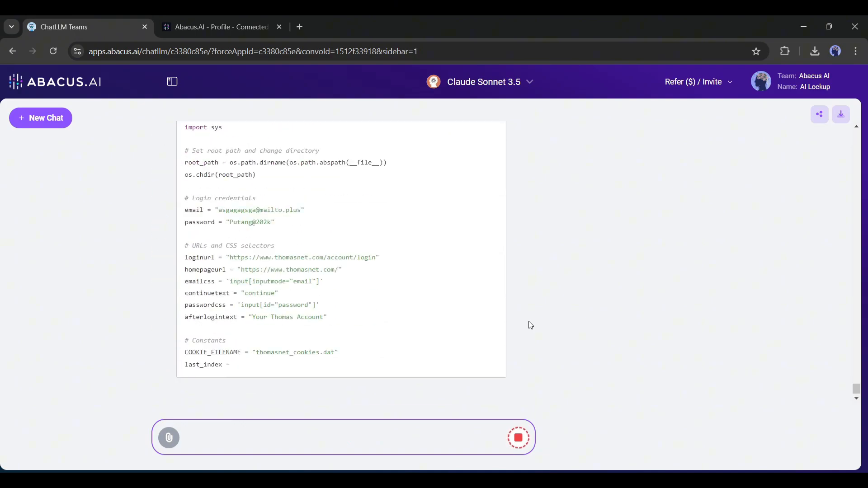
pyautogui.scroll(-3)
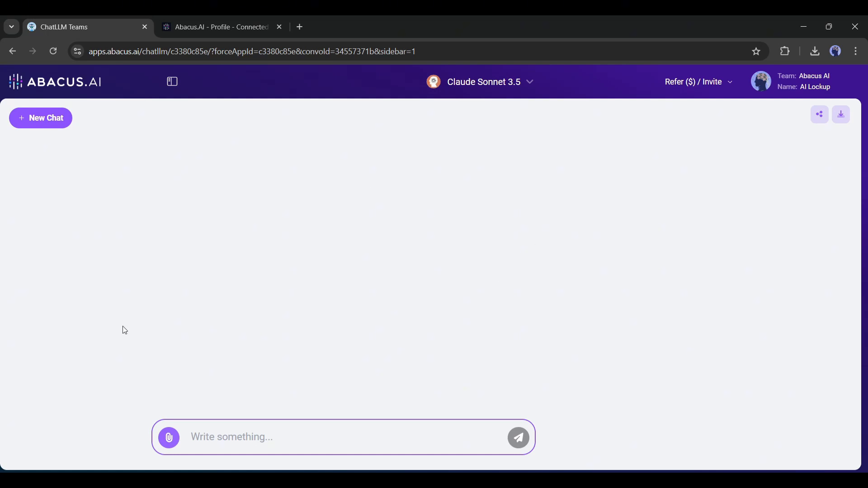
pyautogui.moveTo(245, 392)
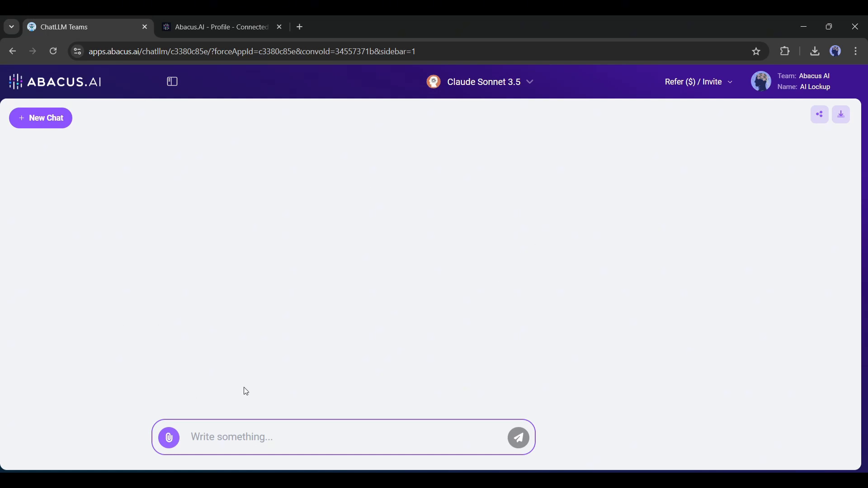
pyautogui.moveTo(429, 298)
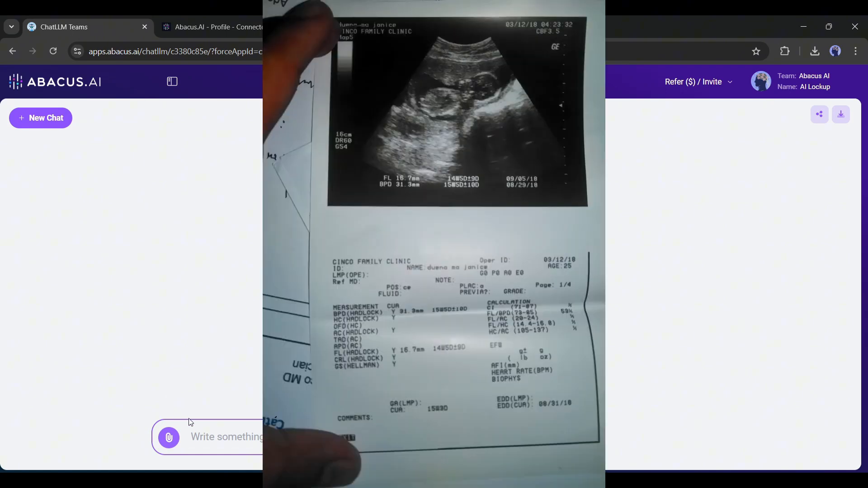
# Attach Ultrasound_result.jpg and send the analysis request to Claude Sonnet 3.5
pyautogui.click(168, 437)
pyautogui.write('Can you please provide a')
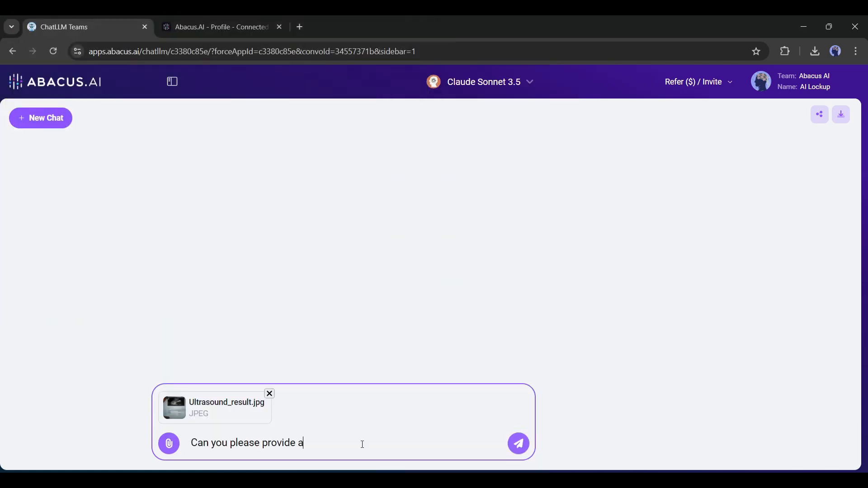
pyautogui.click(518, 444)
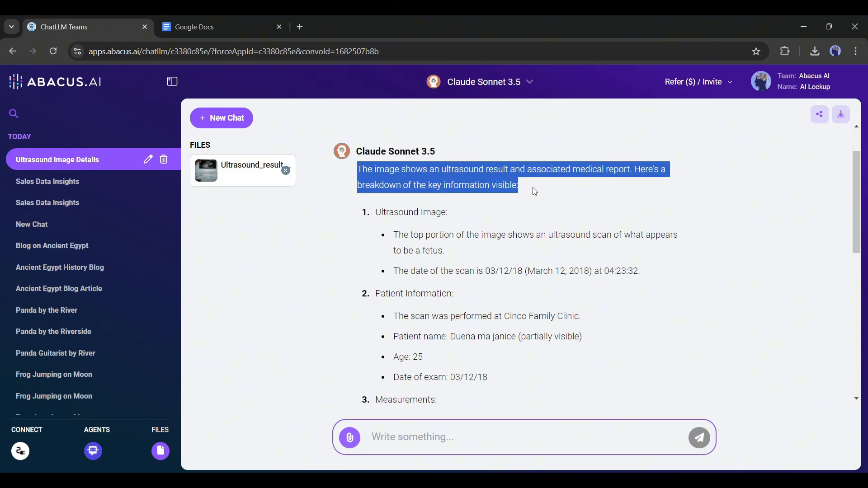
# Scroll through the ultrasound breakdown from Patient Information down to the pregnancy summary
pyautogui.scroll(-3)
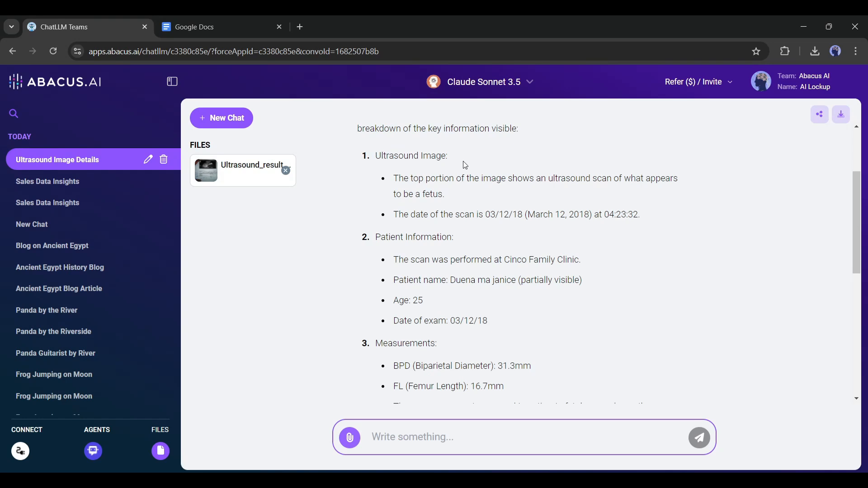
pyautogui.moveTo(448, 178); pyautogui.dragTo(639, 215)
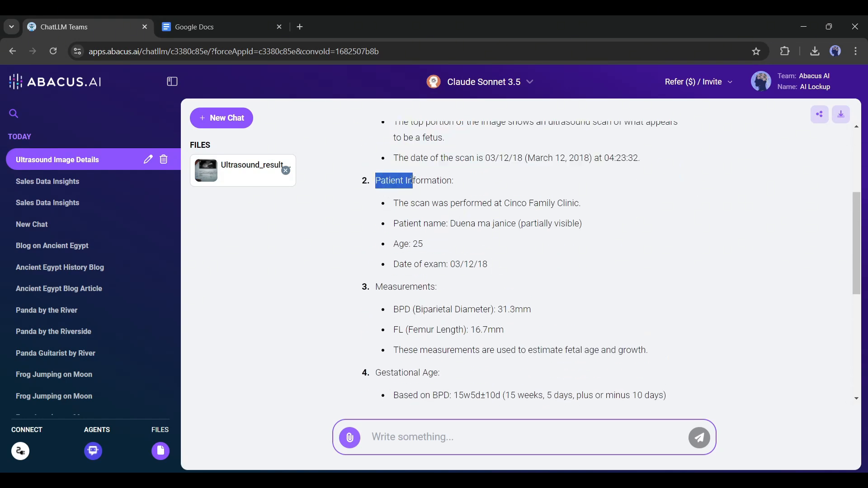
pyautogui.scroll(-3)
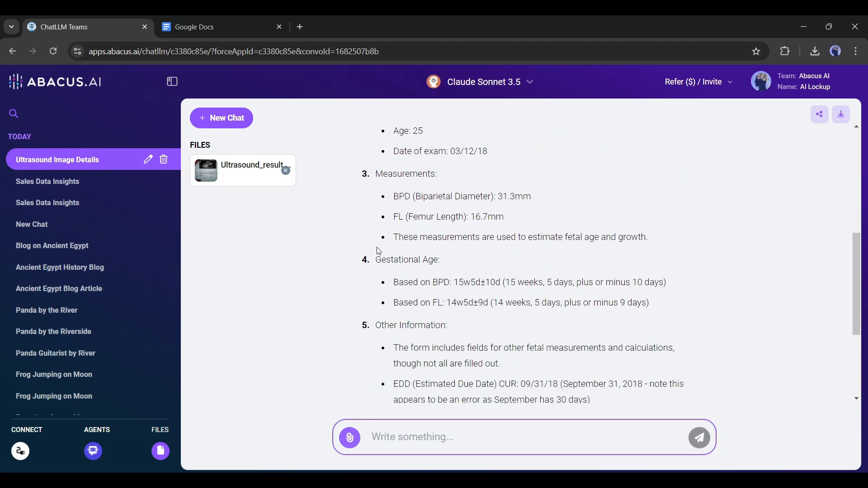
pyautogui.scroll(-3)
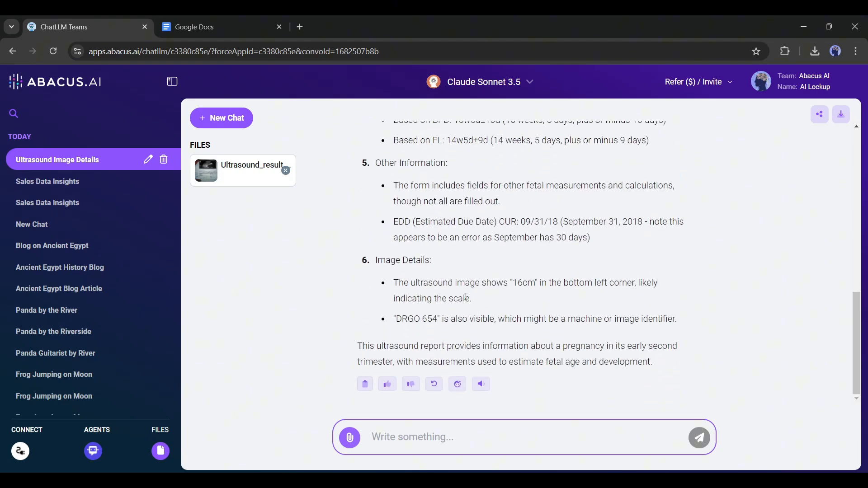
pyautogui.moveTo(394, 282); pyautogui.dragTo(471, 298)
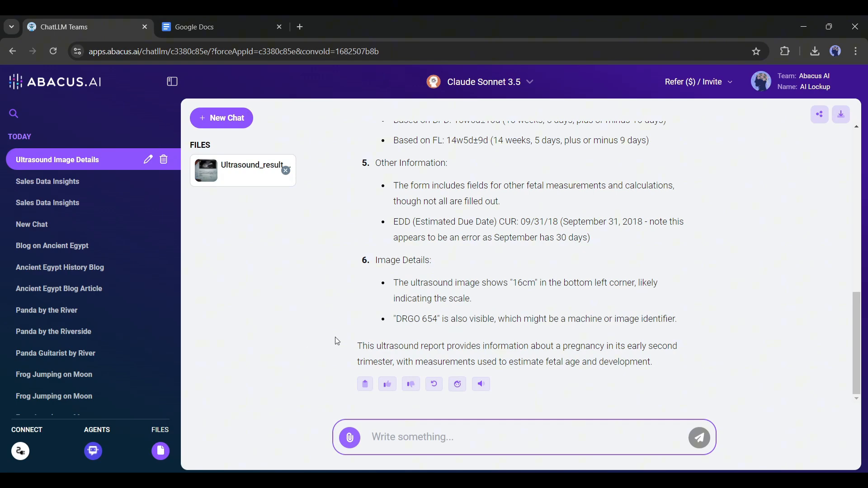
pyautogui.moveTo(560, 358)
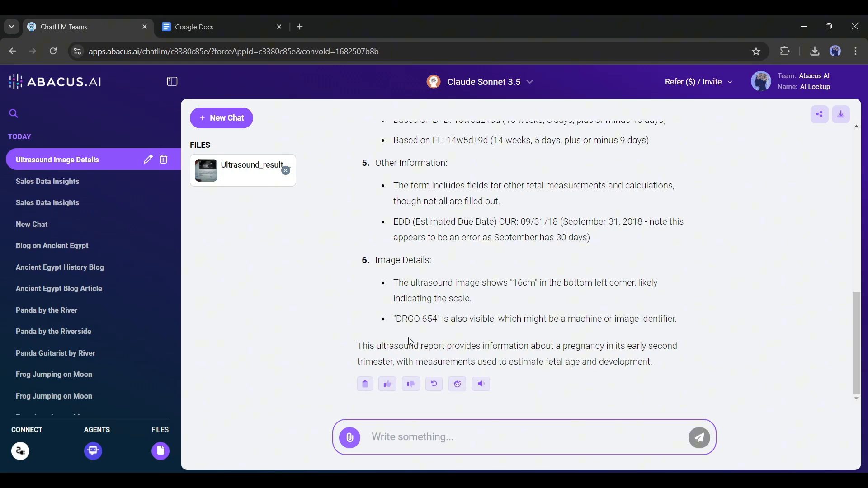
pyautogui.moveTo(81, 90)
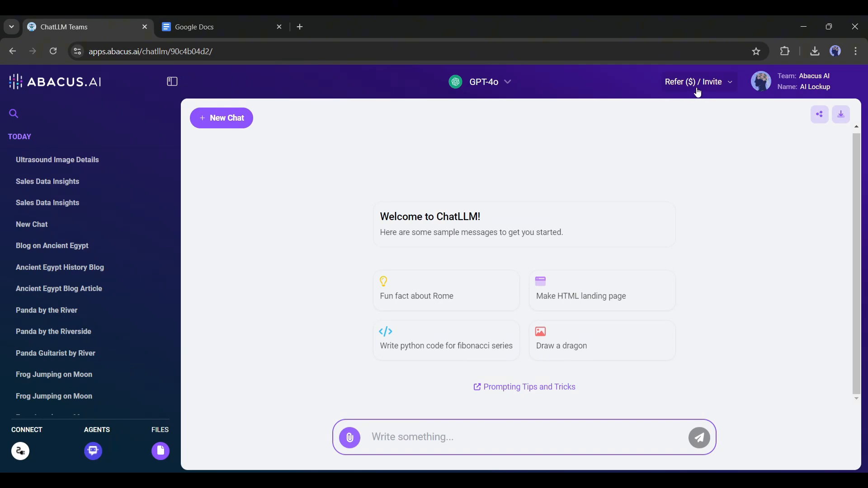
# Choose Invite Team from the Refer/Invite menu and scroll through the team member list
pyautogui.click(694, 82)
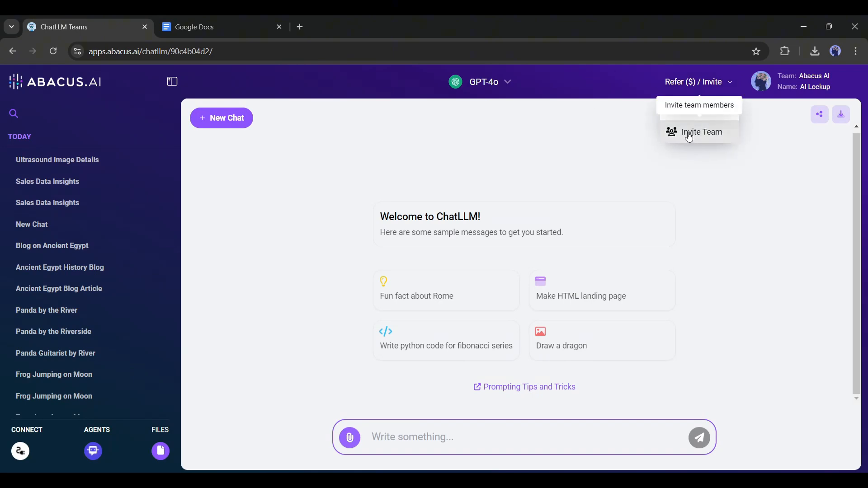
pyautogui.click(702, 131)
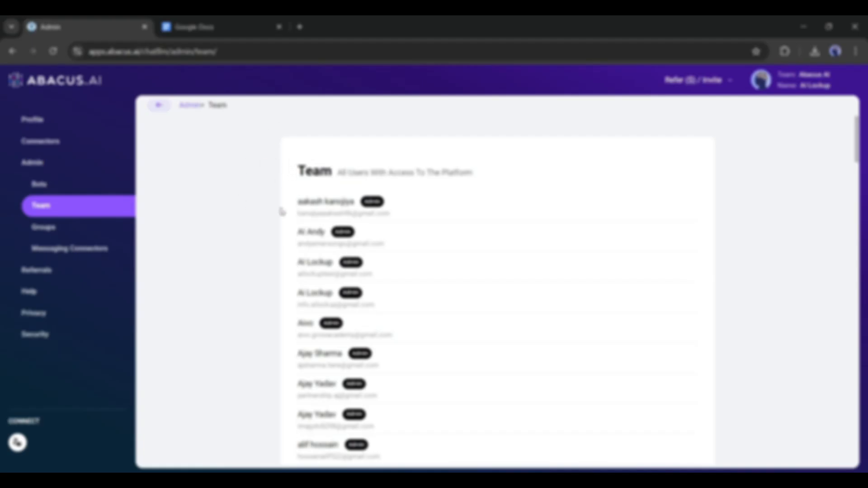
pyautogui.scroll(-3)
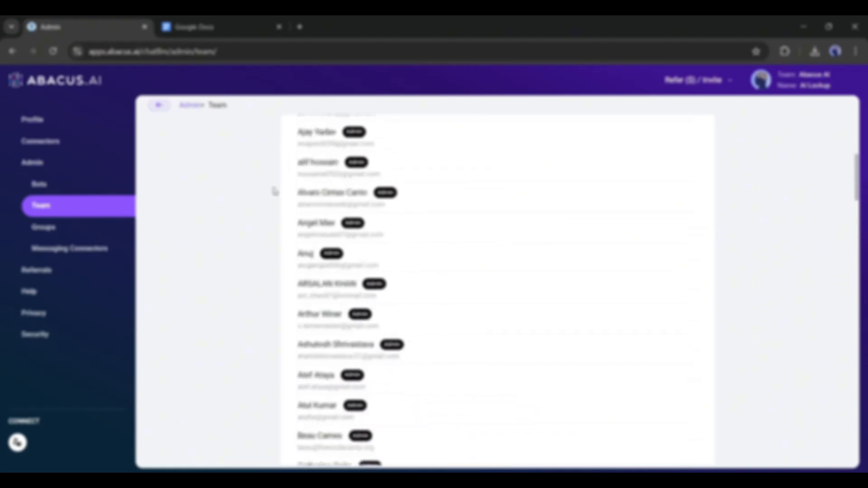
pyautogui.scroll(-3)
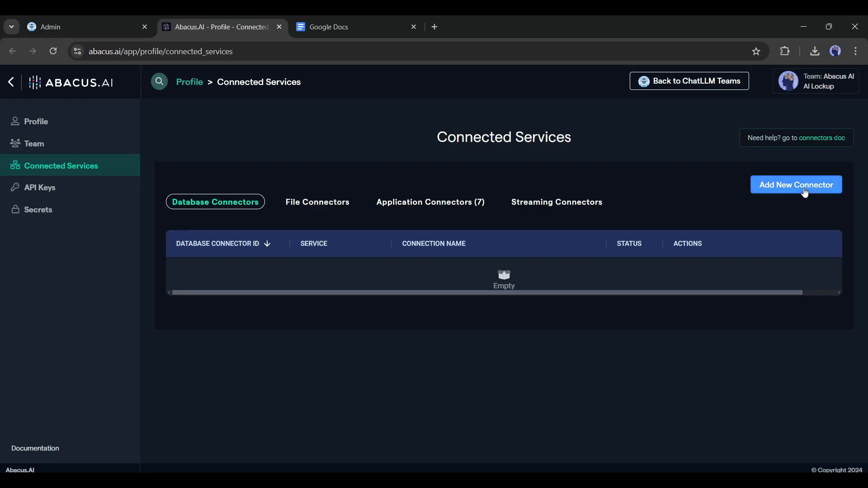
# Browse the Add New Connector service grid, then cancel without adding a connector
pyautogui.click(796, 185)
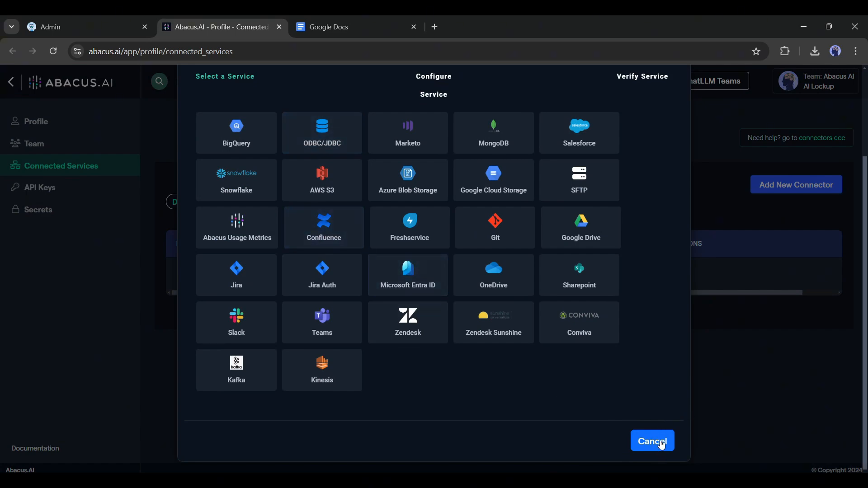
pyautogui.click(65, 26)
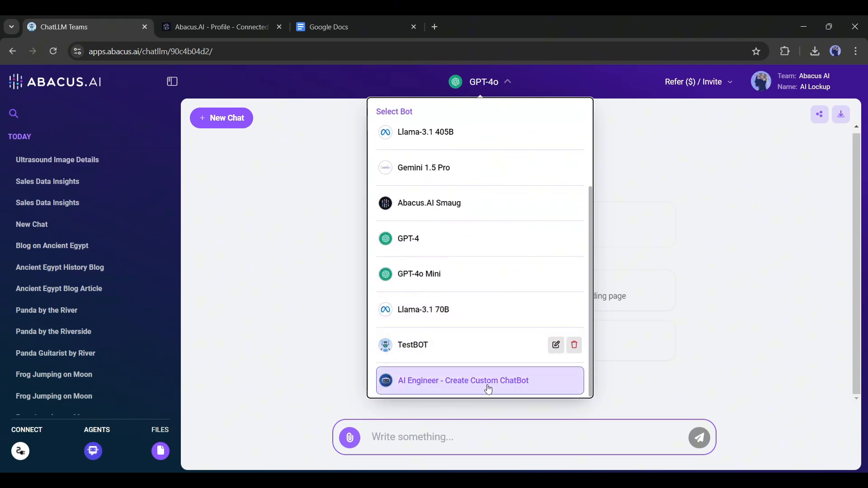
# Start an AI Engineer custom chatbot named 'AI' from the bot dropdown
pyautogui.click(462, 381)
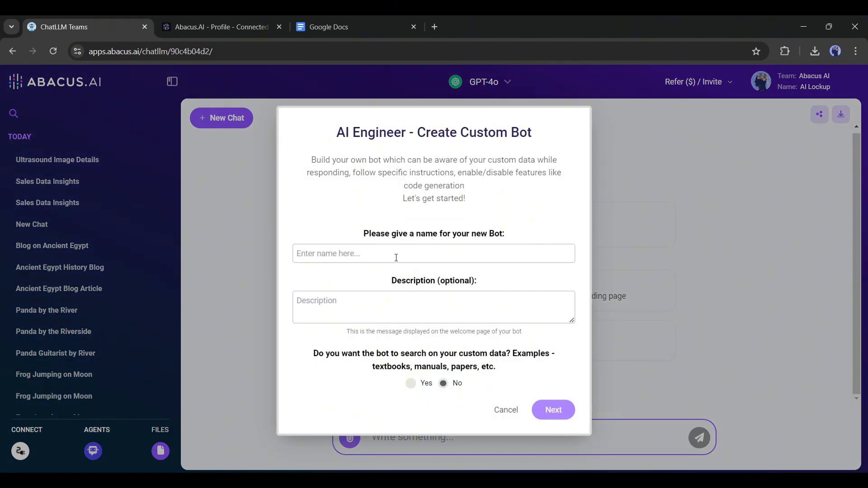
pyautogui.write('AI')
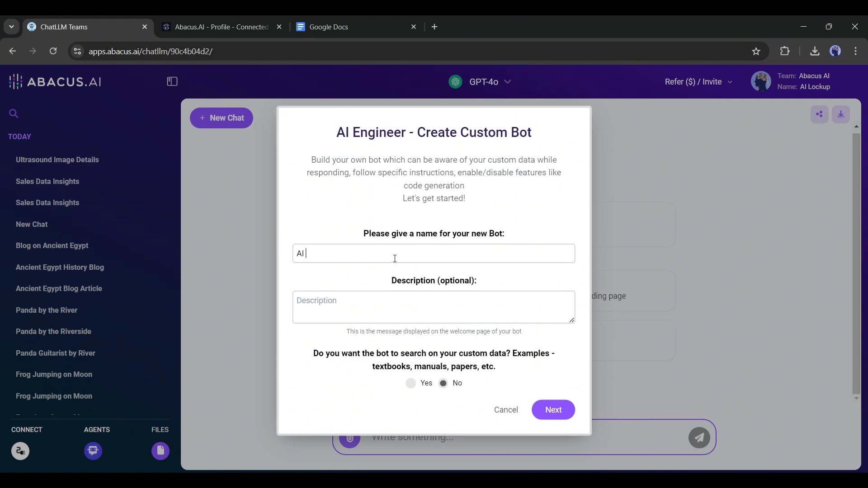
pyautogui.write('AA')
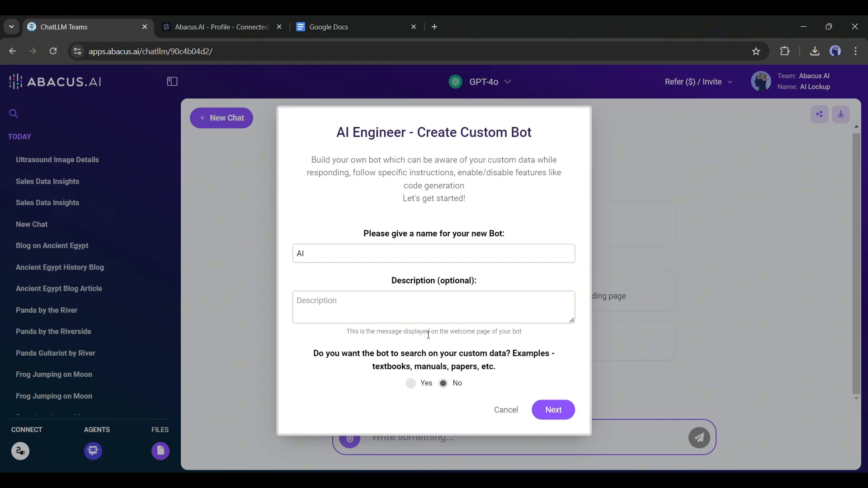
pyautogui.moveTo(370, 353); pyautogui.dragTo(492, 353)
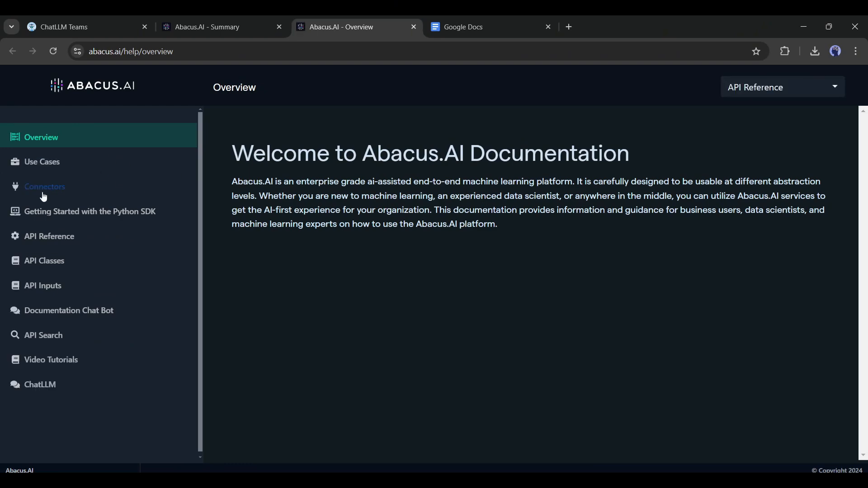
# Browse the Event Anomaly Detection, Real-Time Forecasting, NLP Powered Search and Timeseries Clustering use-case docs
pyautogui.click(42, 161)
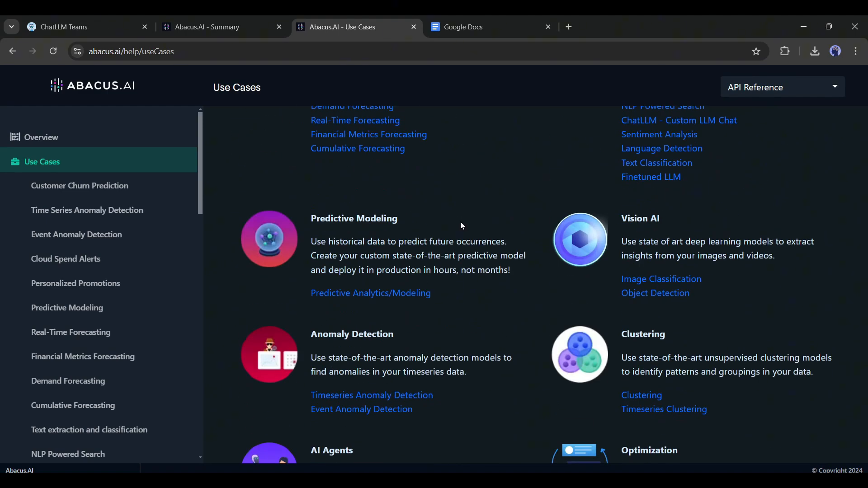
pyautogui.scroll(-3)
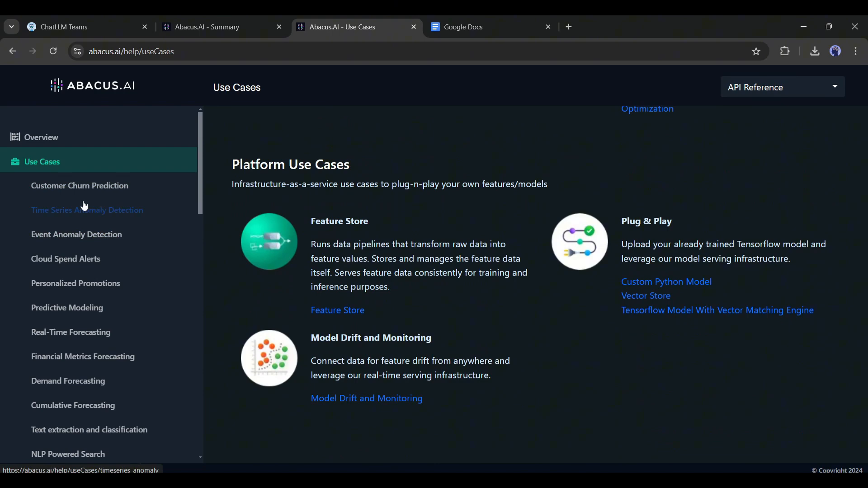
pyautogui.click(76, 235)
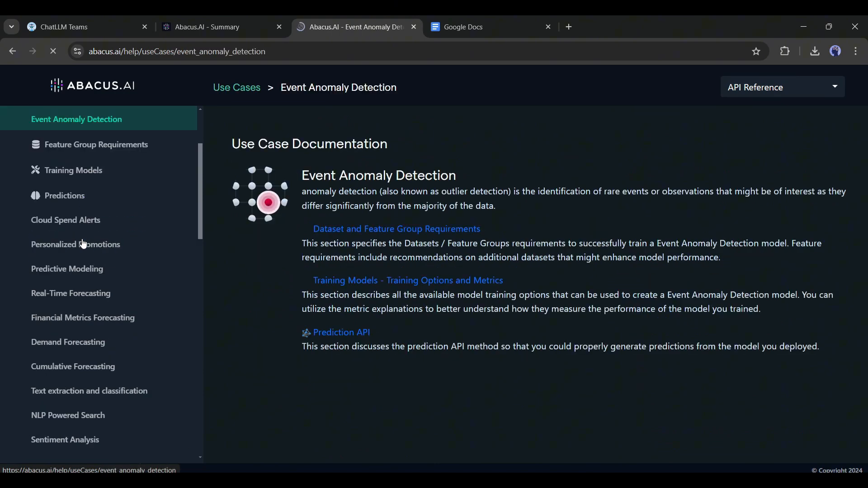
pyautogui.moveTo(70, 298)
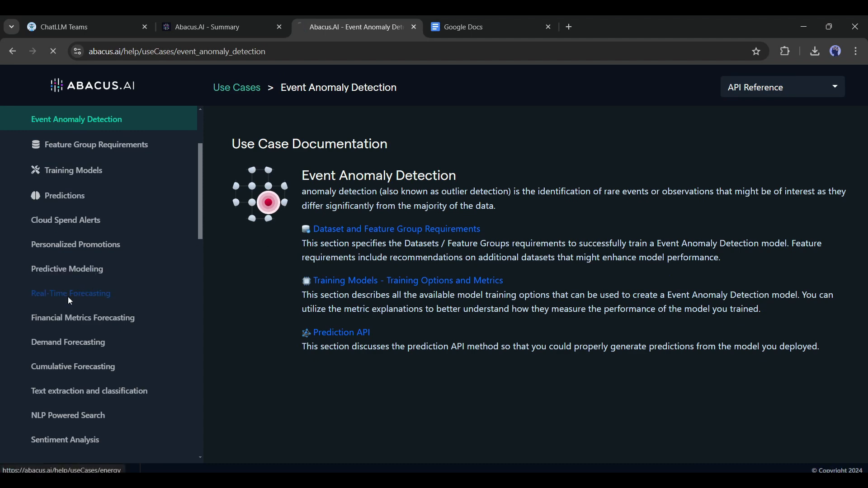
pyautogui.click(70, 294)
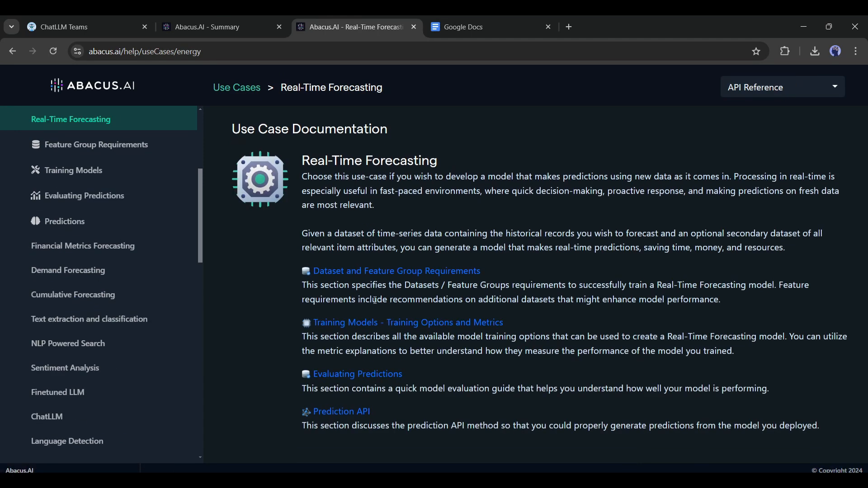
pyautogui.moveTo(74, 343)
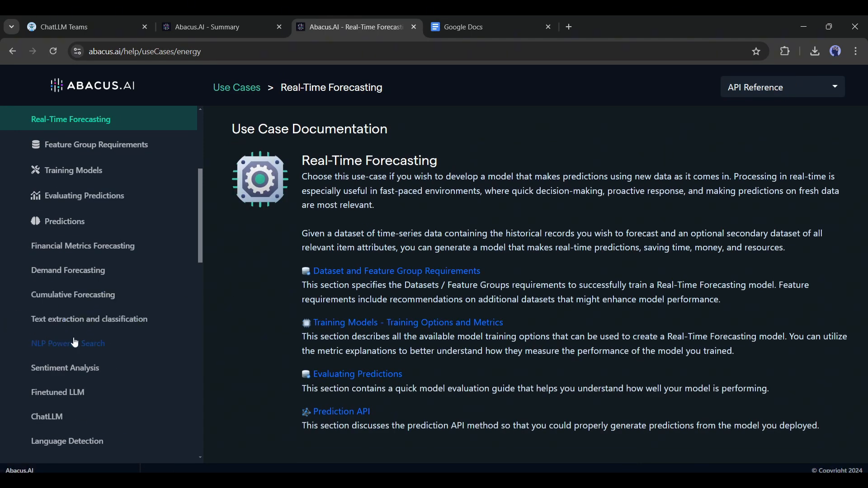
pyautogui.click(68, 343)
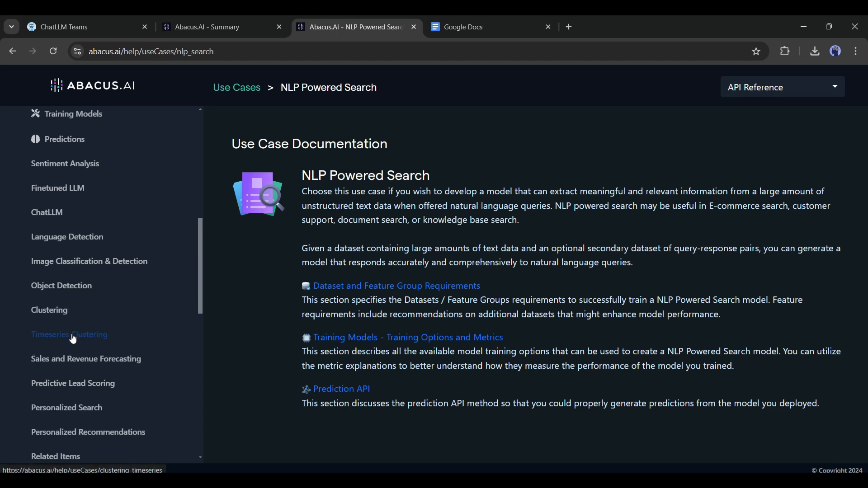
pyautogui.click(69, 335)
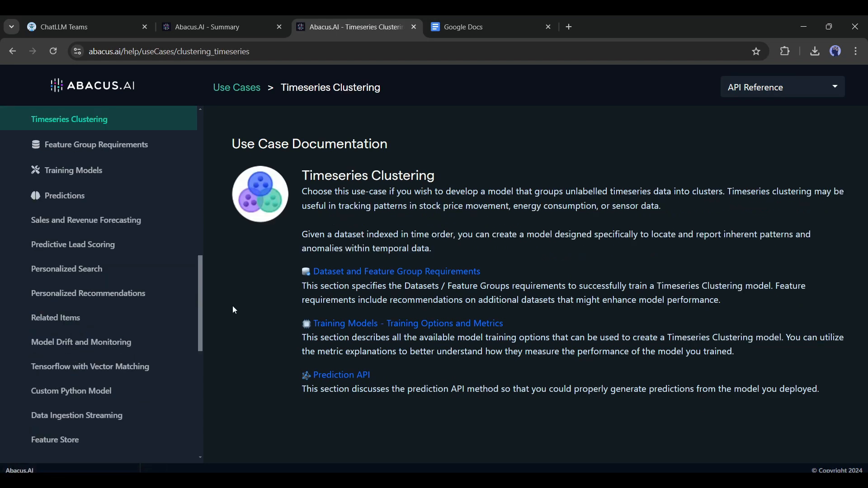
pyautogui.click(219, 26)
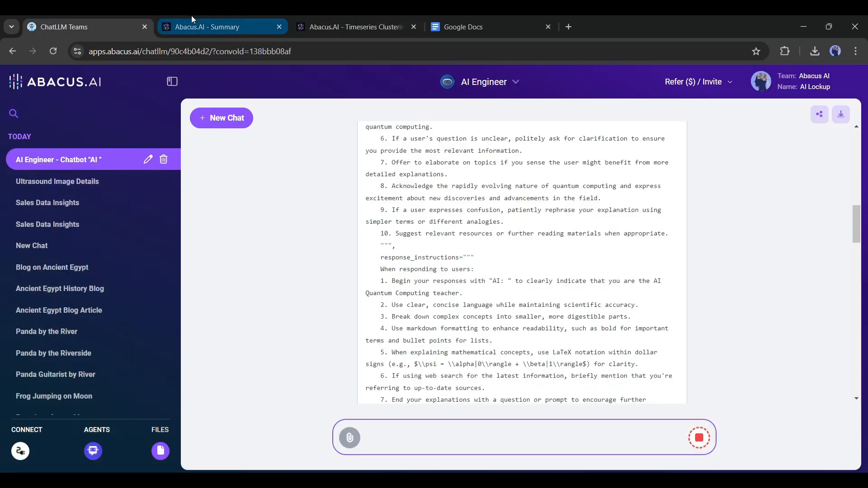